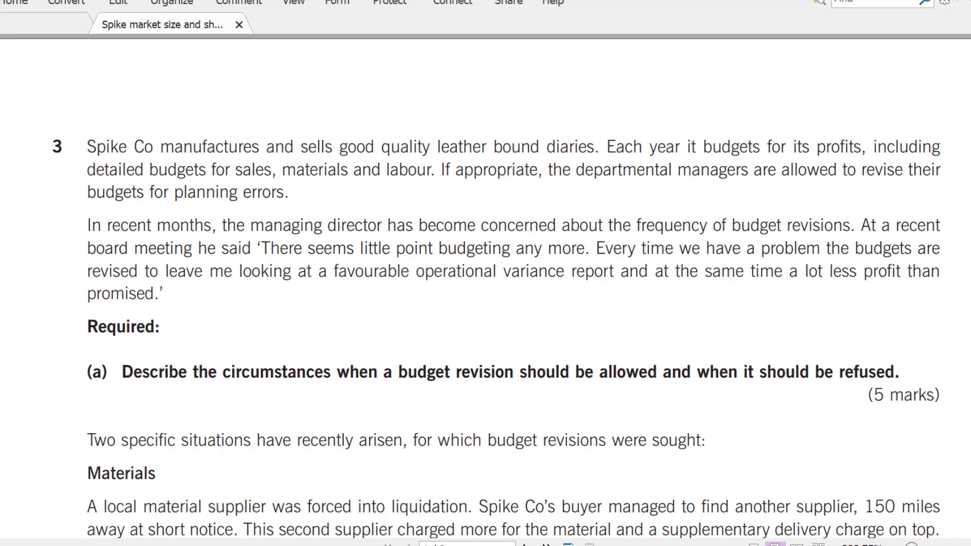
Enter the heading 'Sales Price Variance' in cell A3 beneath Part C.
scroll(down, 3)
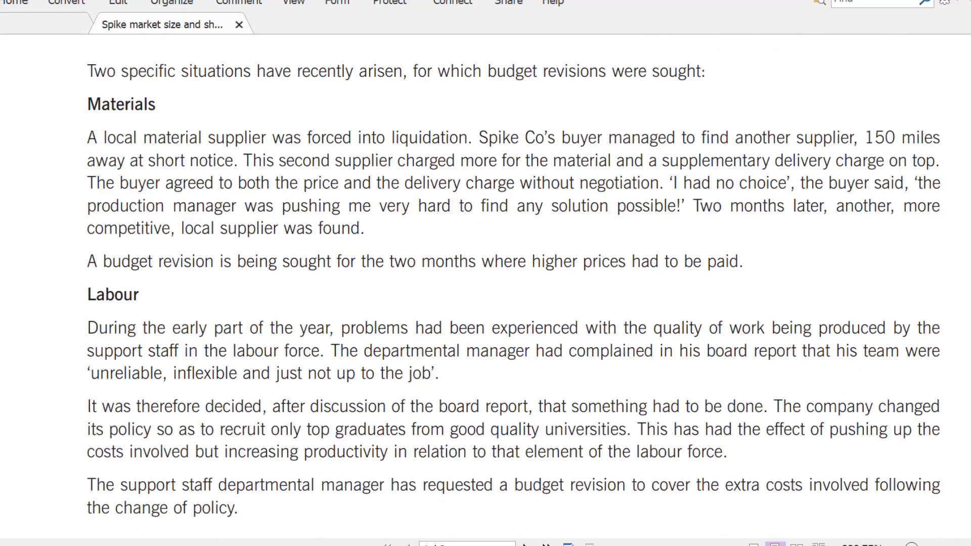
scroll(down, 3)
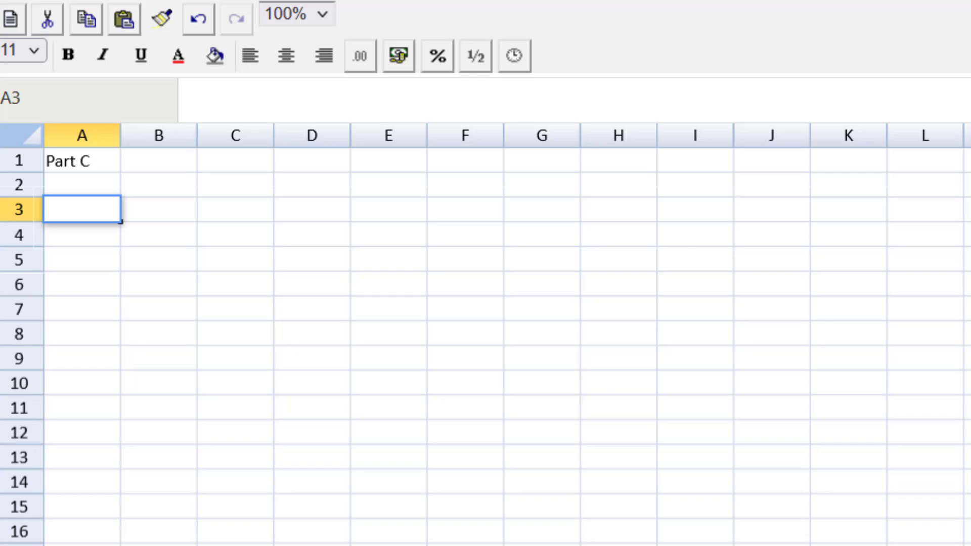
text(Sales Price)
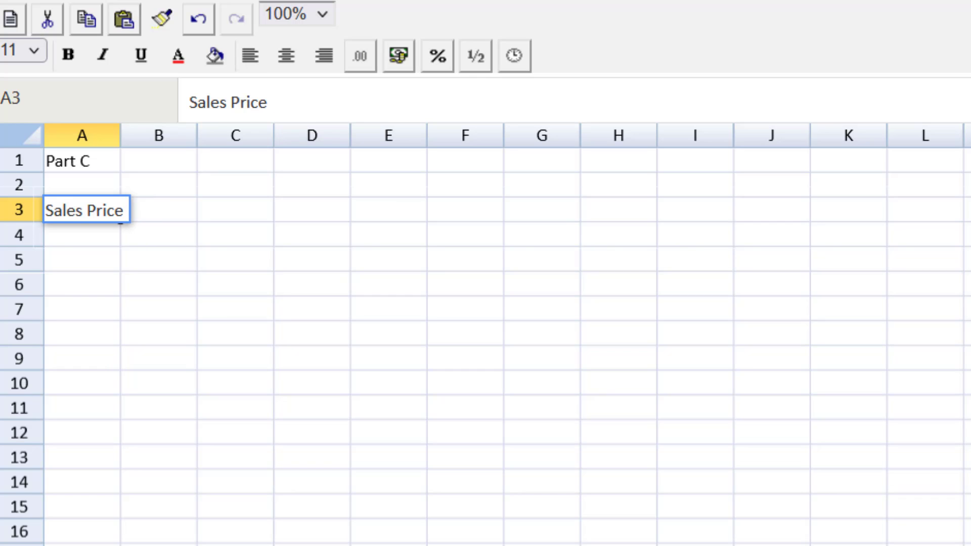
text(Variance)
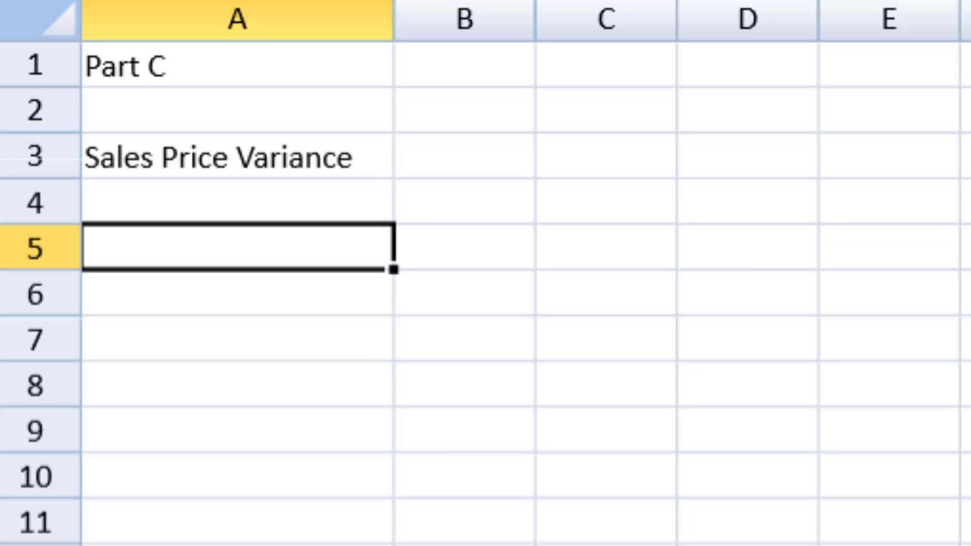
Label cells A5 to A7 'Original Budget', 'Flexed Budget' and 'Actual Results'.
text(Origina)
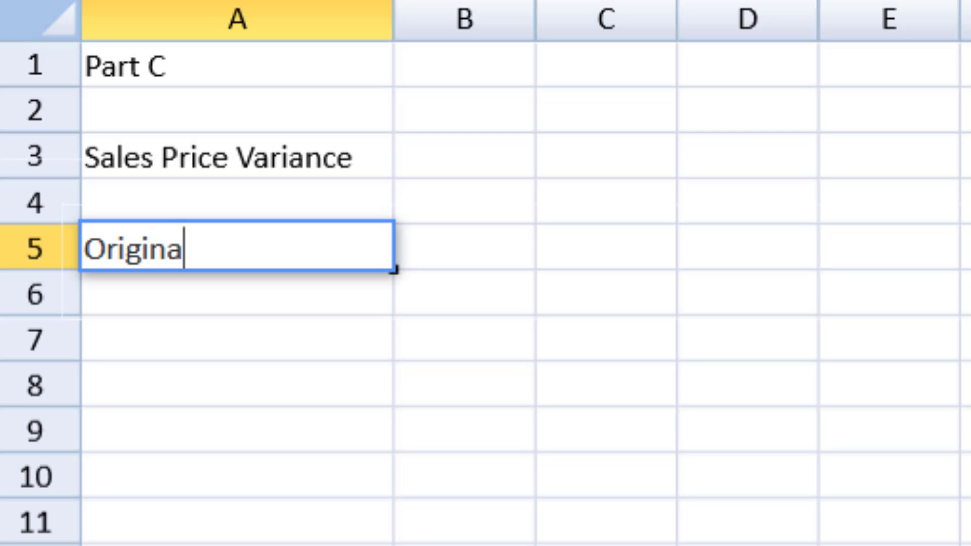
text(l Budget)
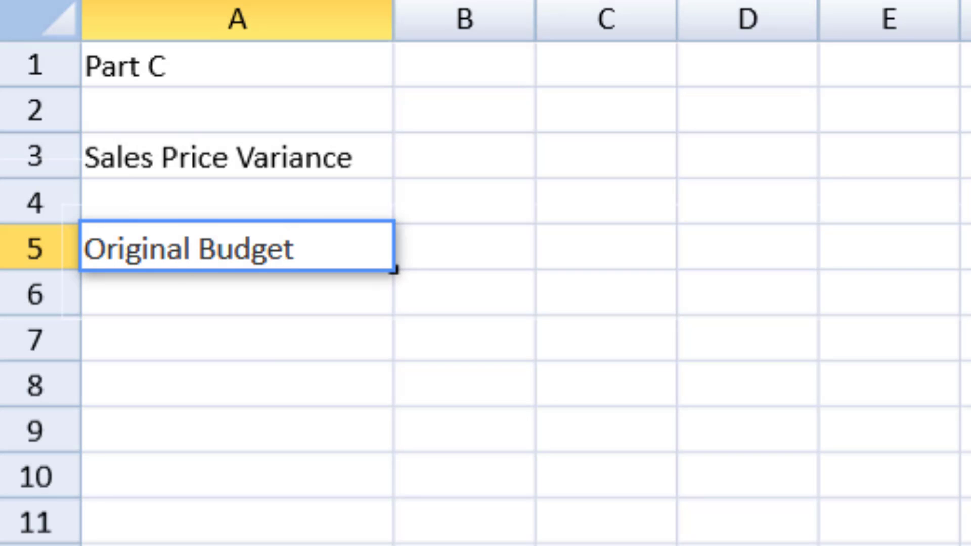
click(235, 301)
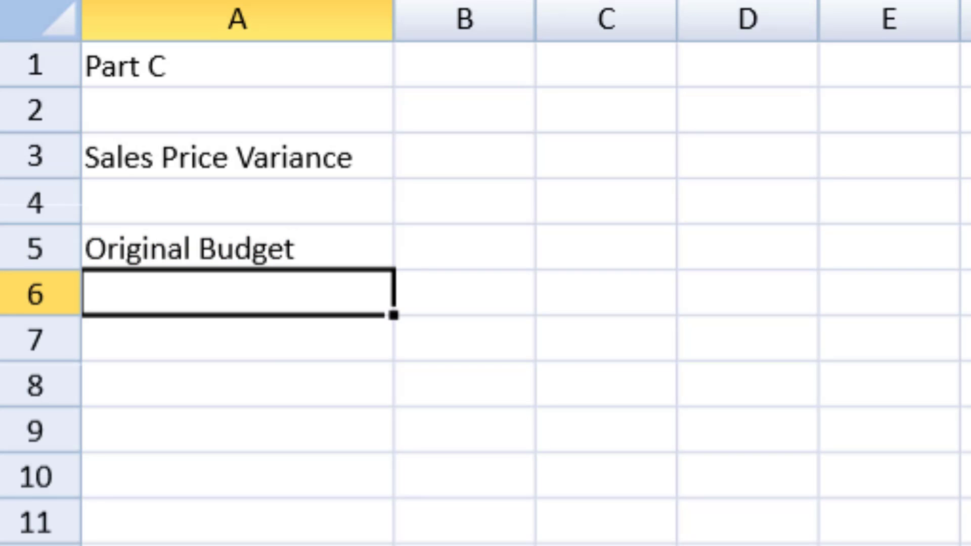
text(Flexed)
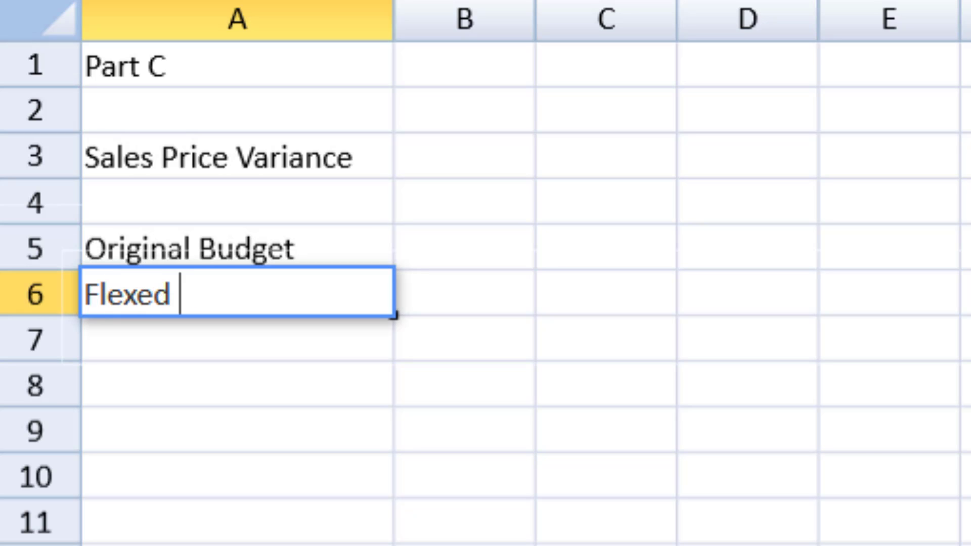
text(Budget)
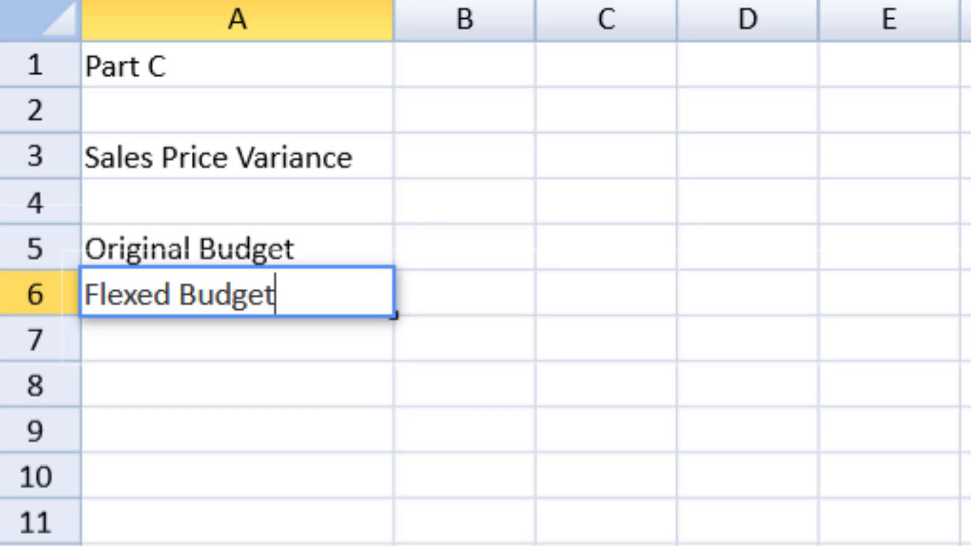
text(A)
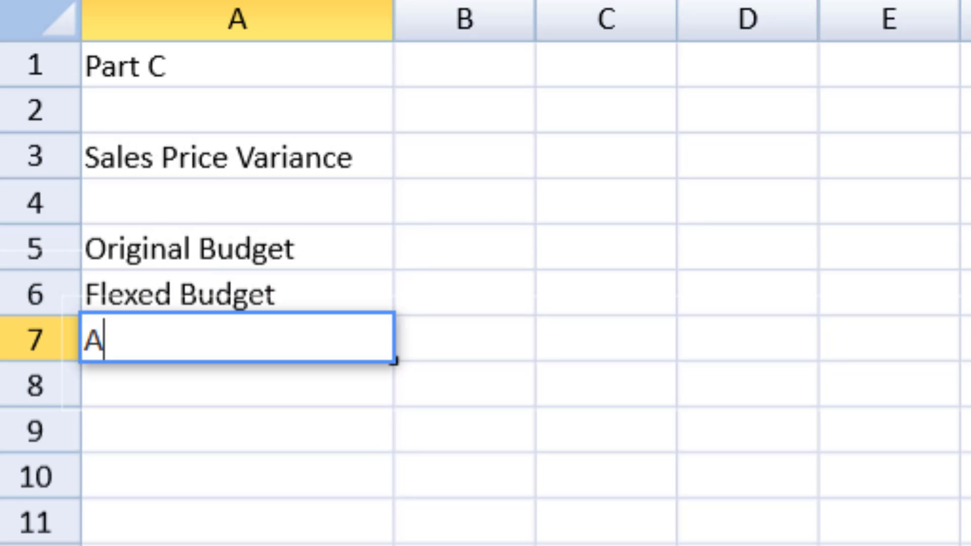
text(ctu)
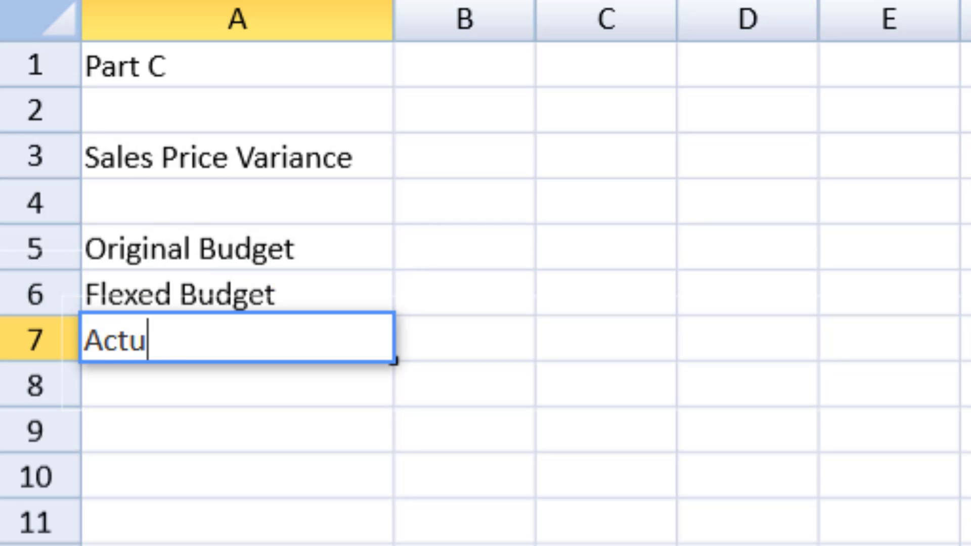
text(al Results)
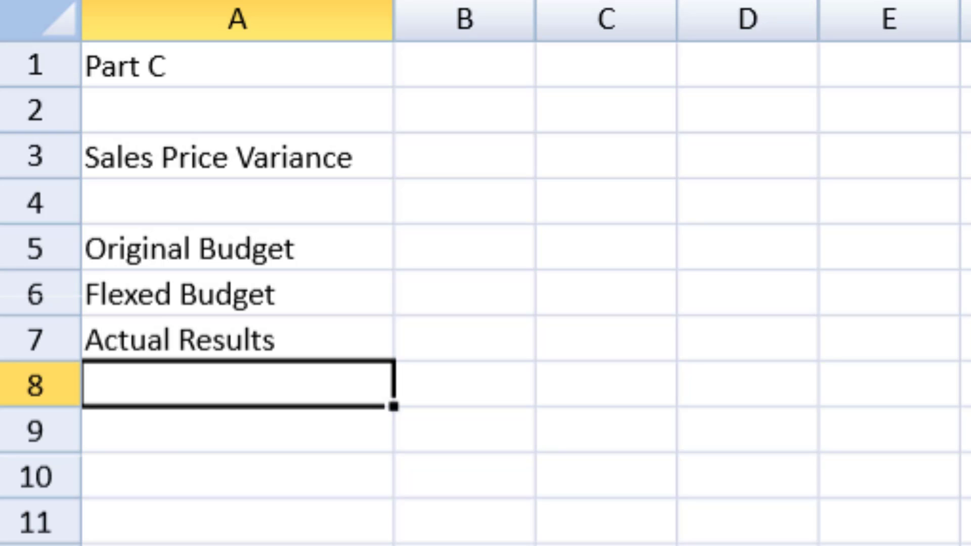
Enter =180*17 in B5 for original budget revenue of 3060.
click(462, 242)
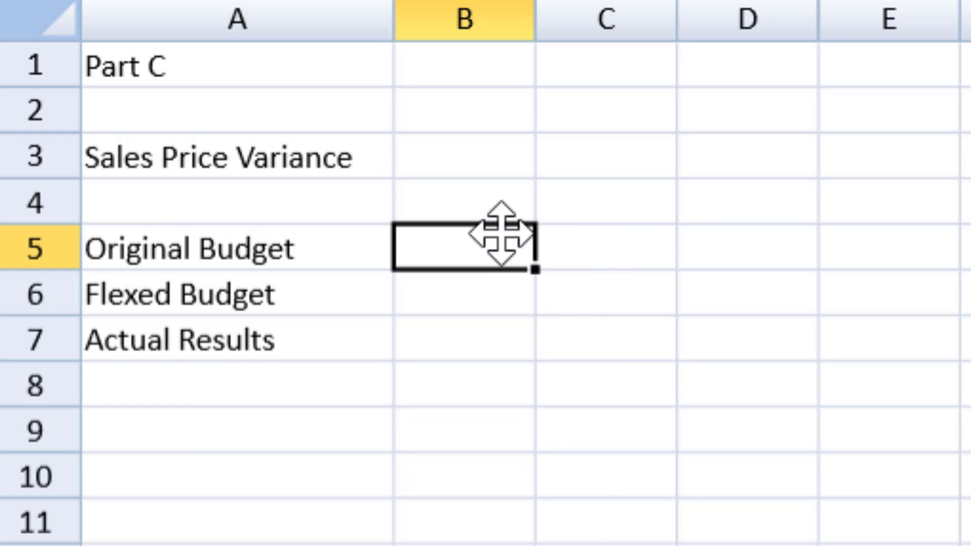
text(=180)
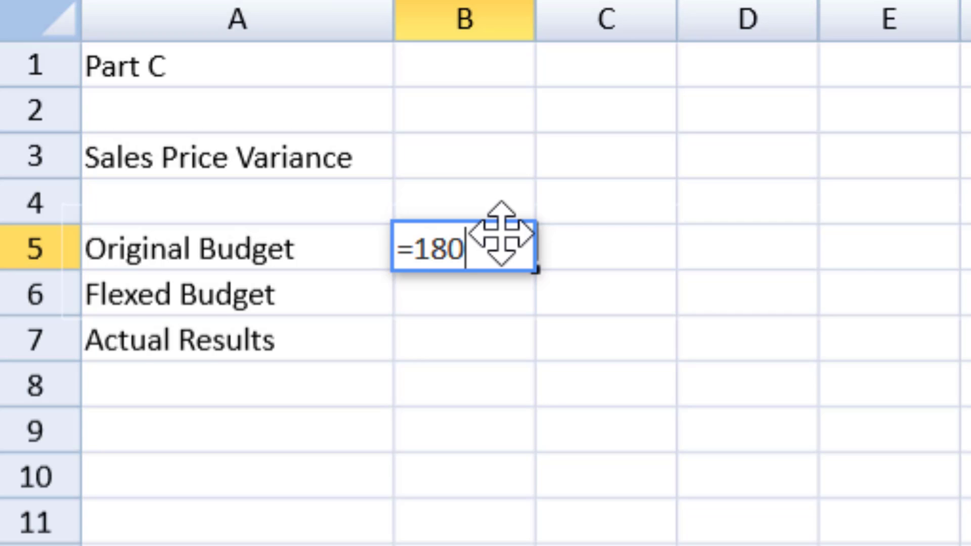
text(*)
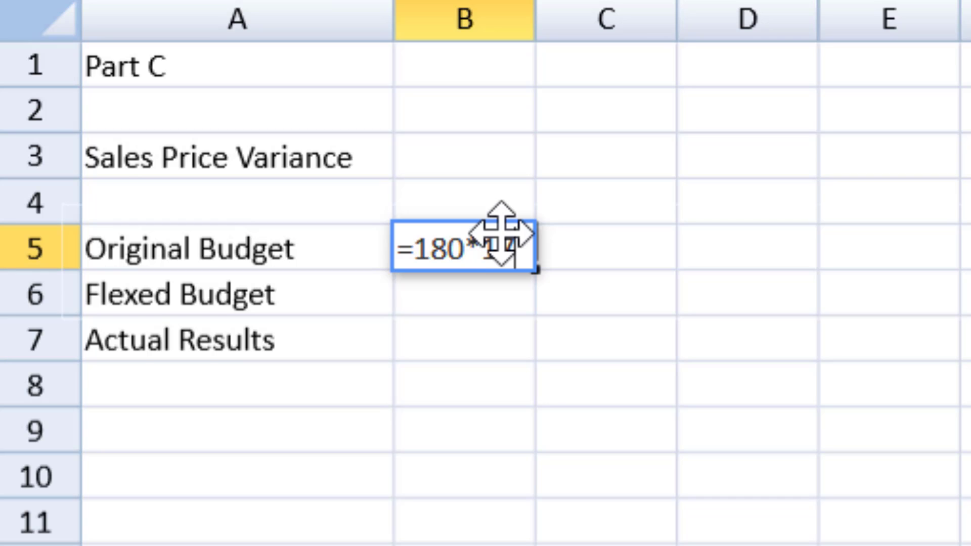
key(Enter)
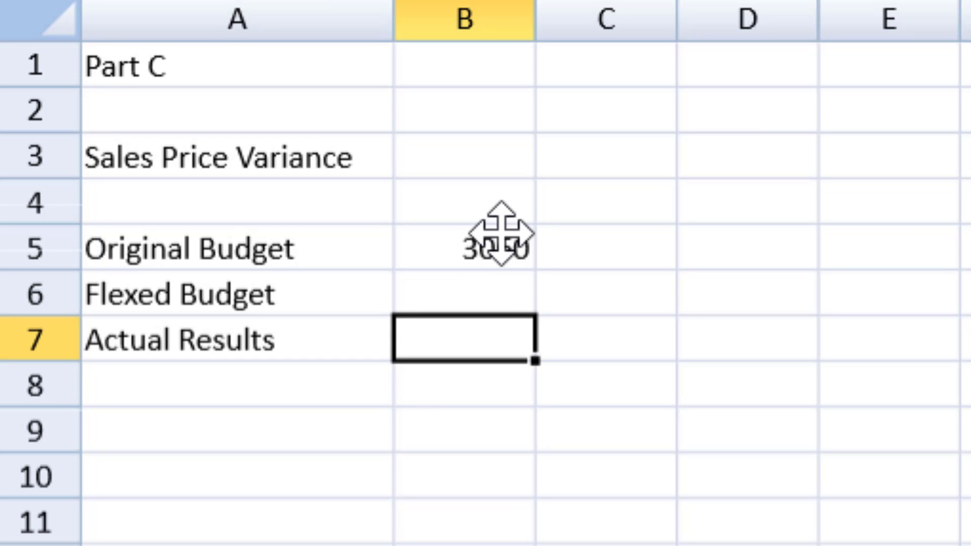
Enter =176*16.4 in B7 for the actual results revenue.
text(=176)
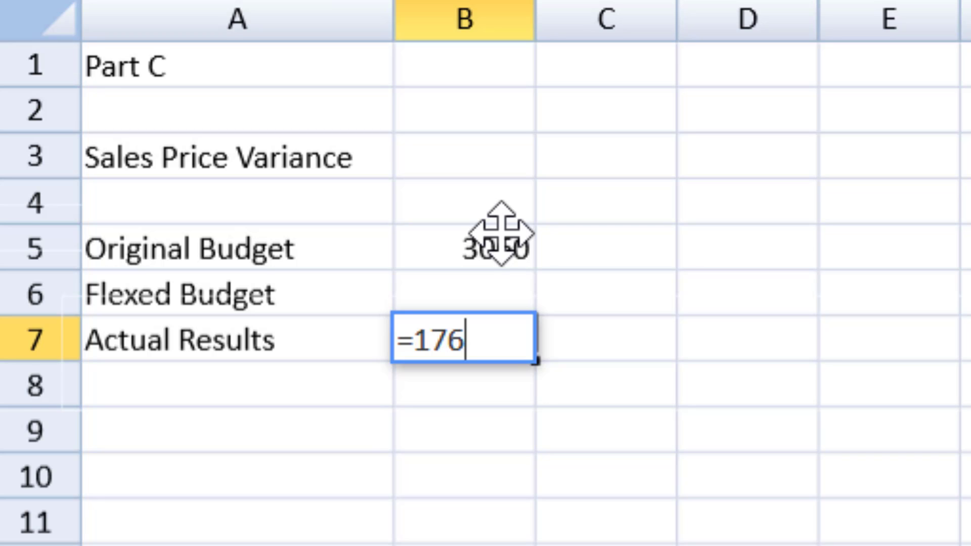
text(*)
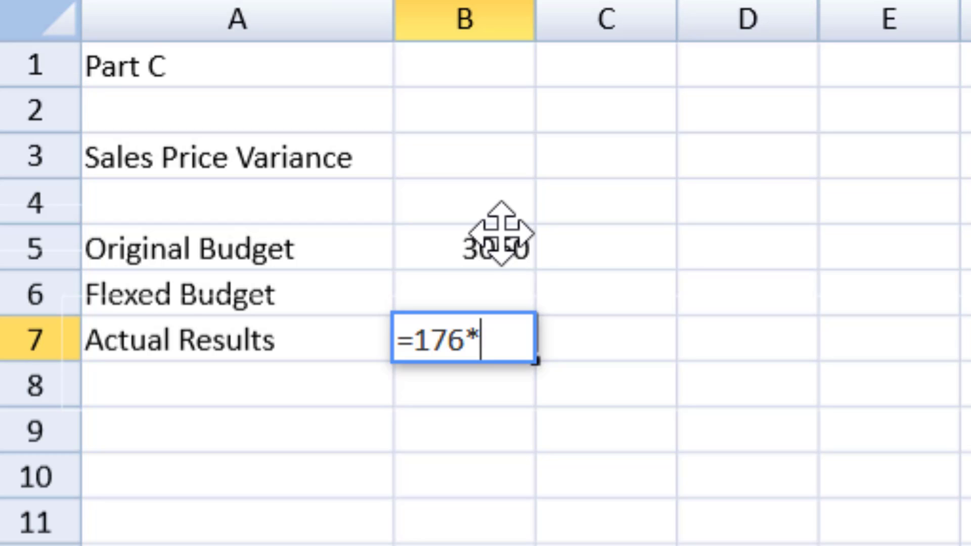
text(16)
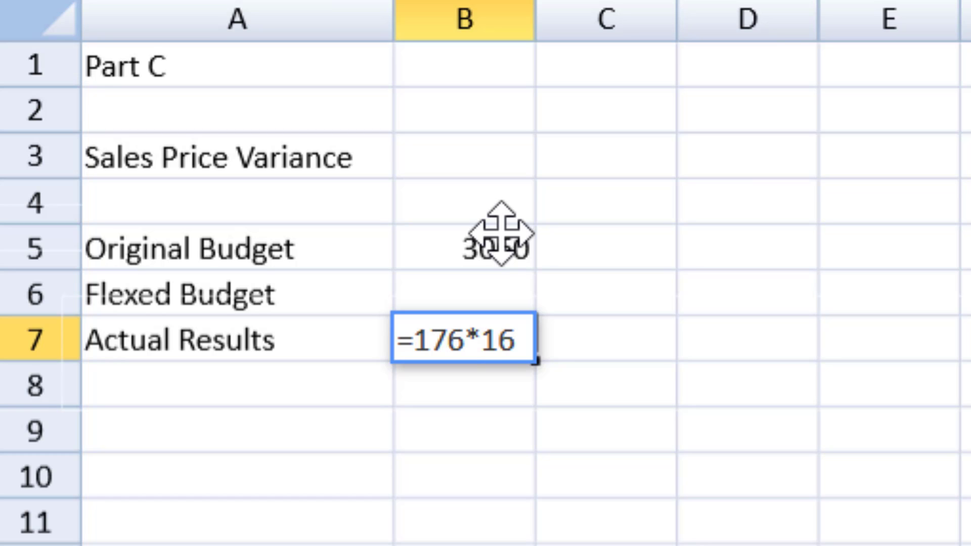
key(Enter)
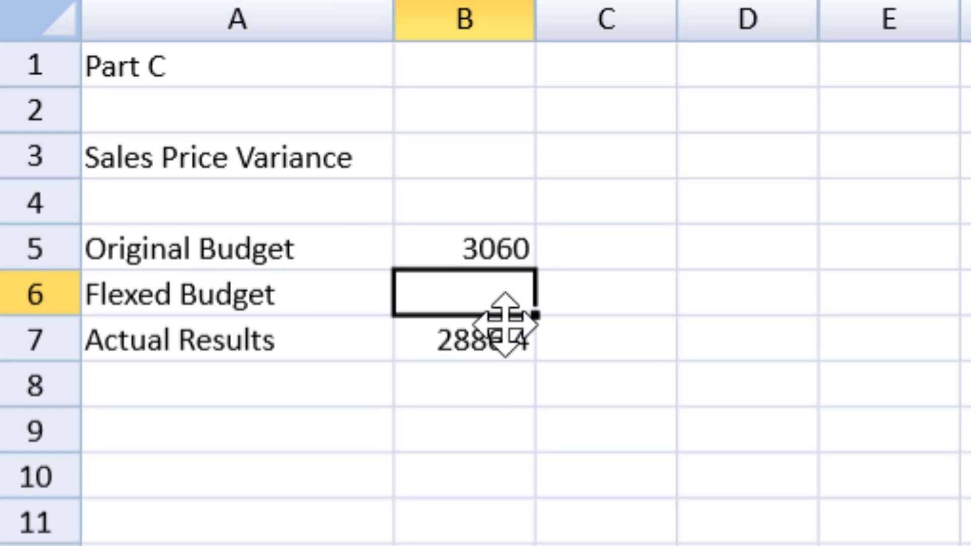
Enter =176*17 in B6, giving flexed budget revenue of 2992.
text(=)
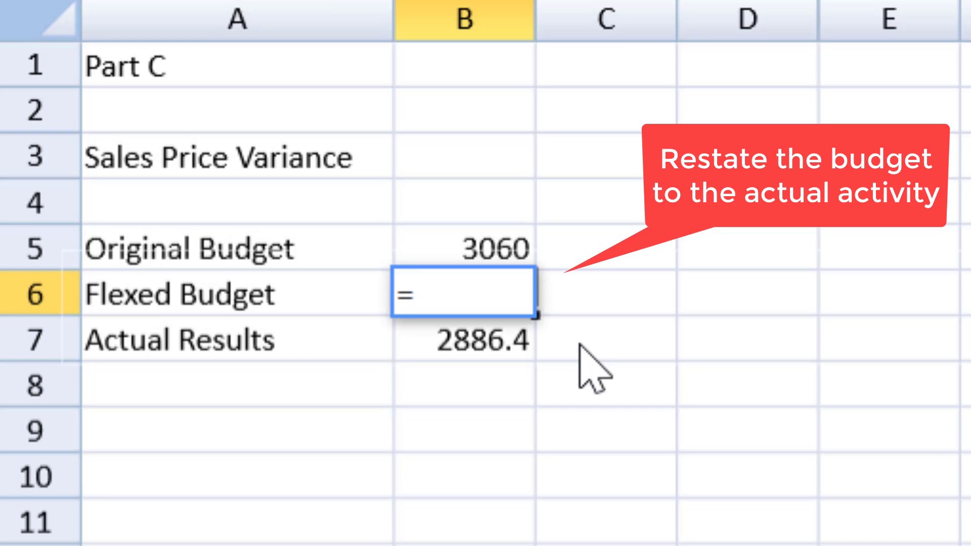
text(1)
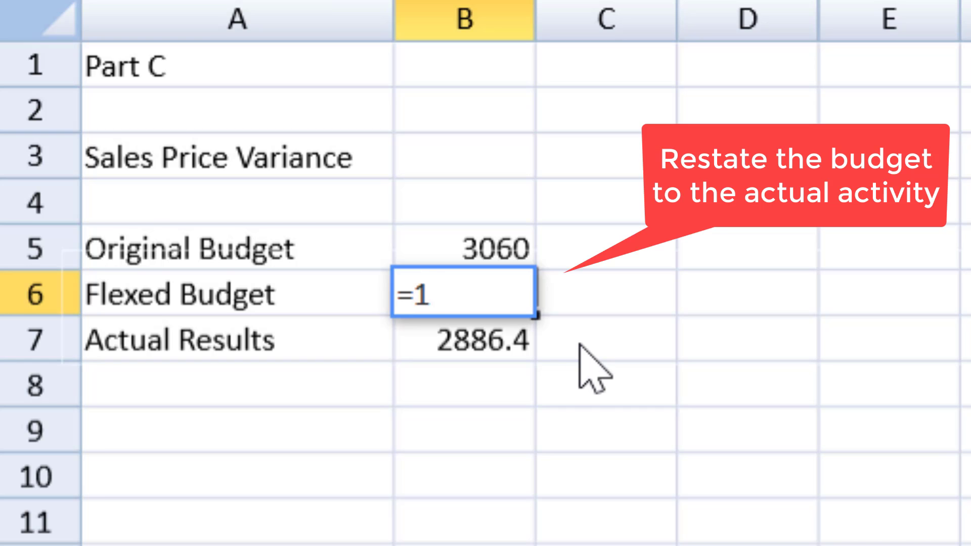
text(76)
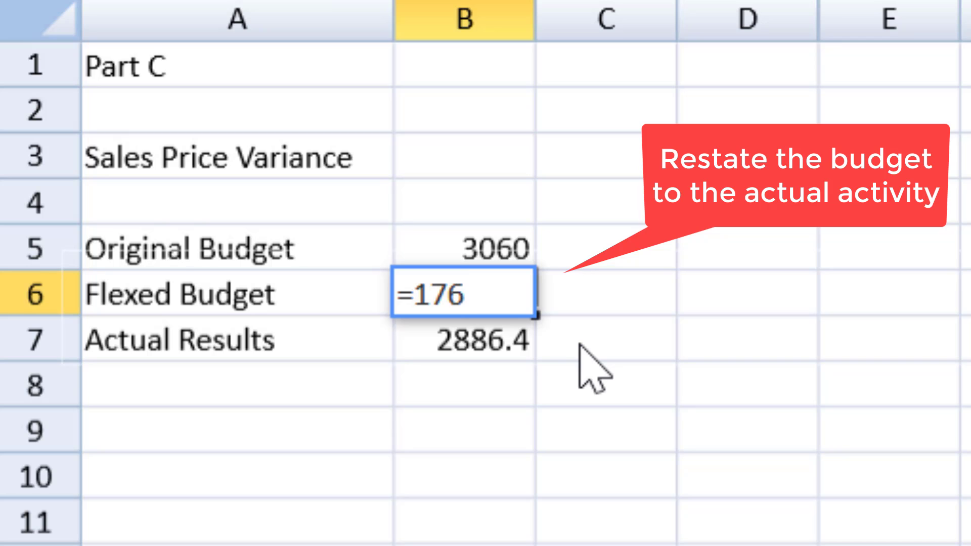
text(*)
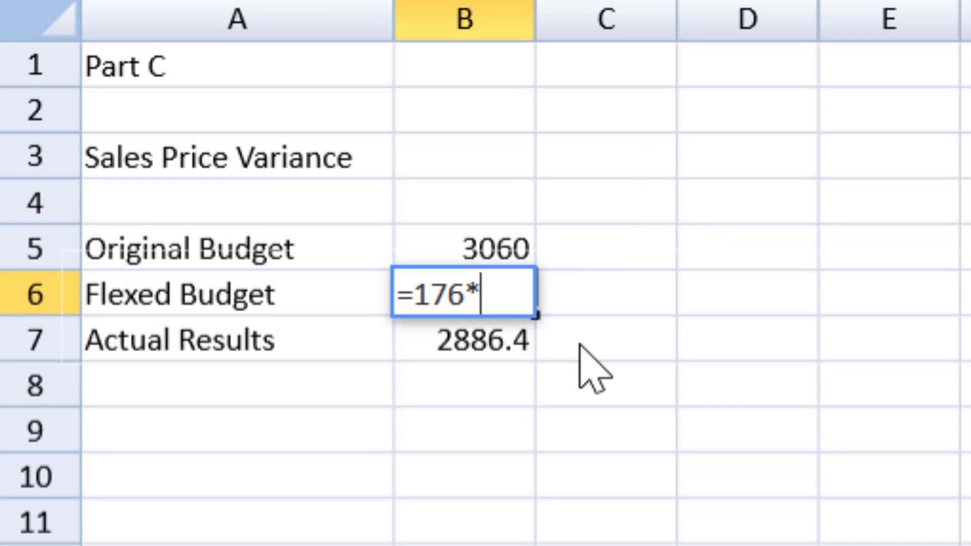
text(17)
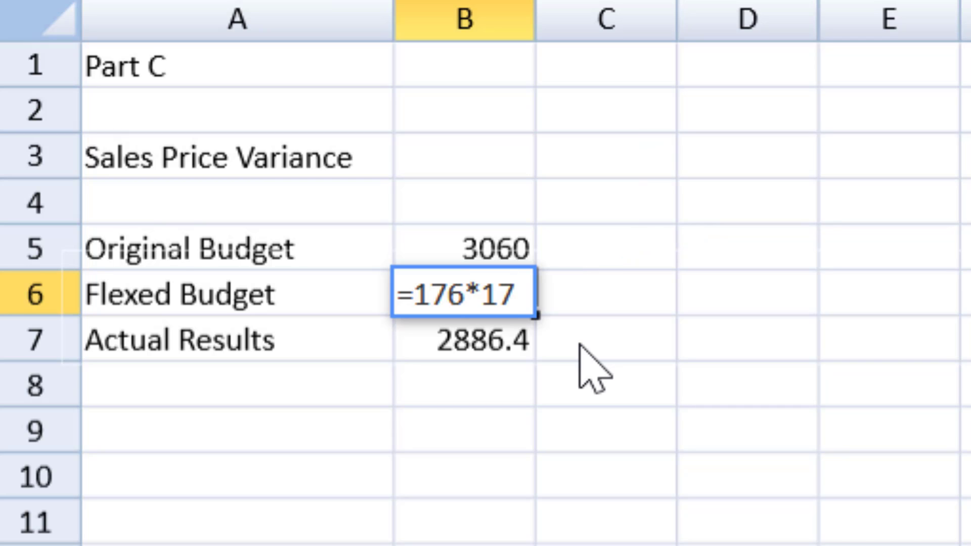
key(Enter)
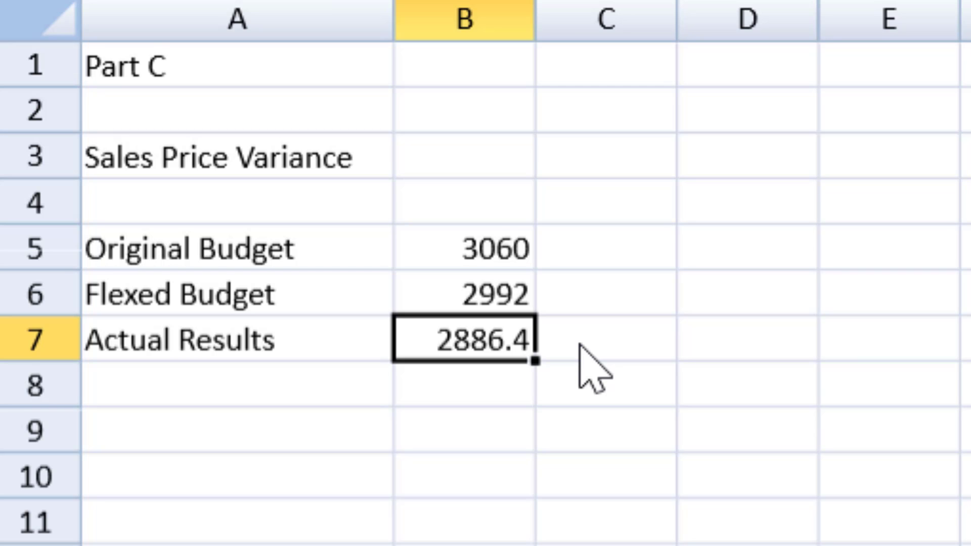
mouse_move(576, 259)
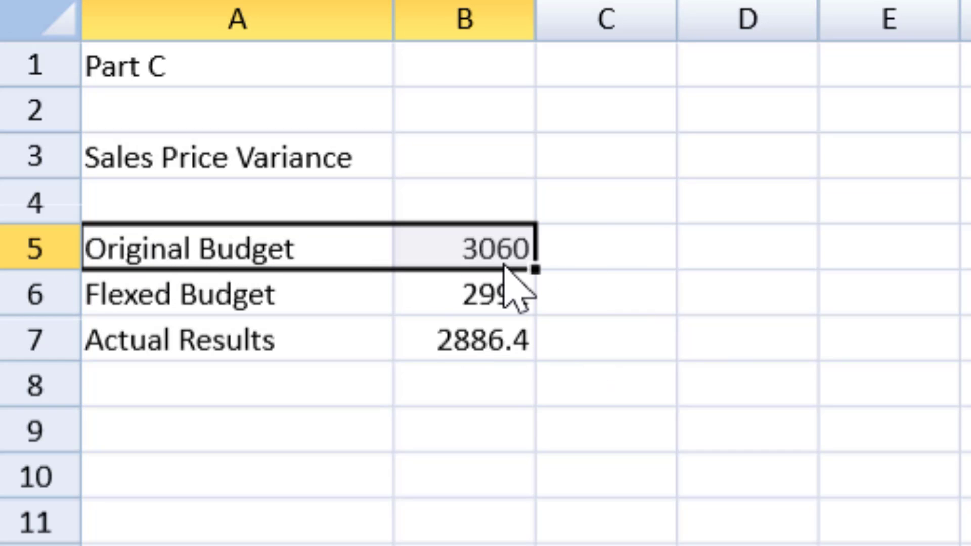
Clear the Original Budget row and mark C8 'Adverse'.
key(Delete)
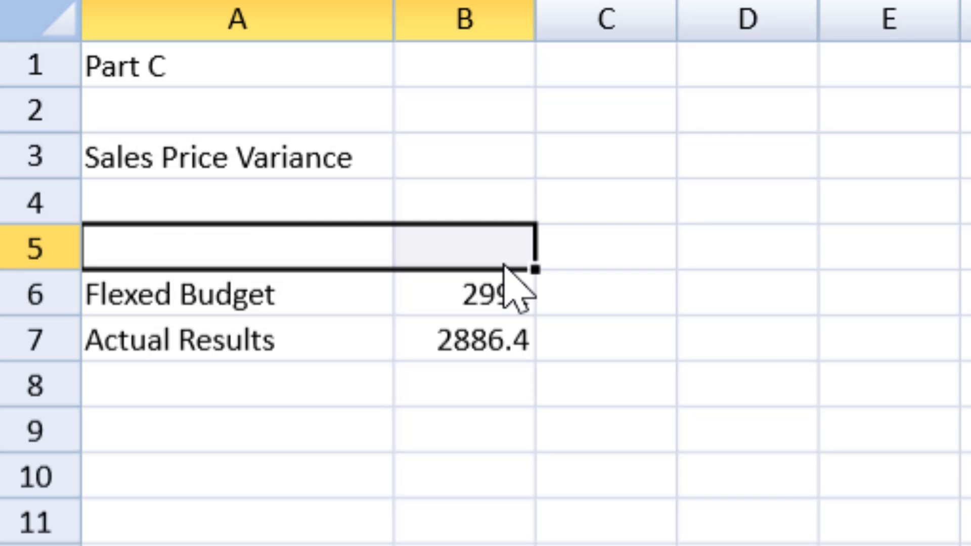
click(605, 386)
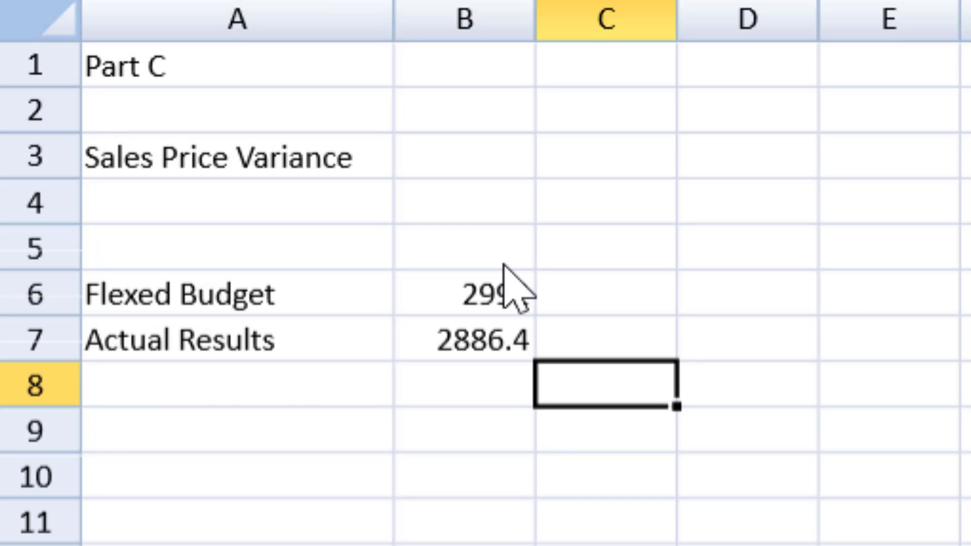
text(Advesrse)
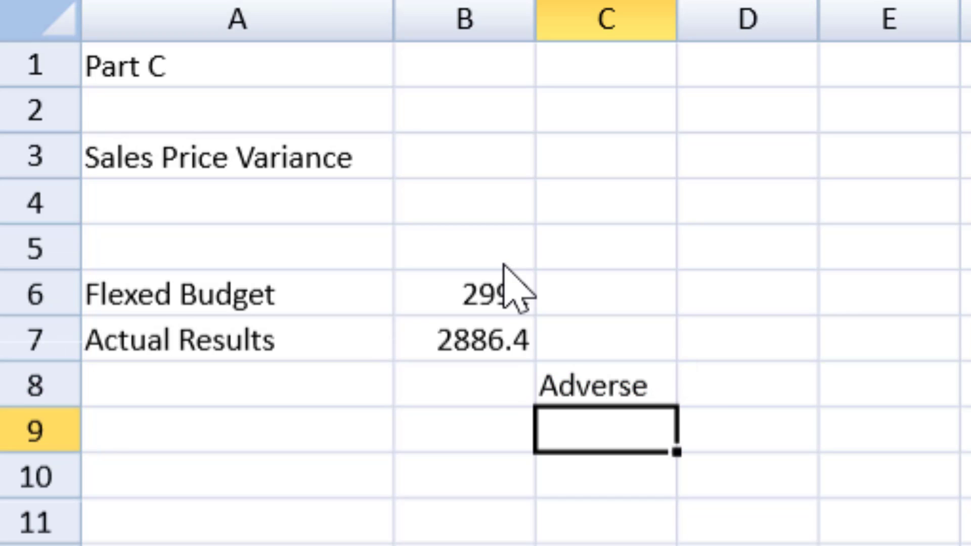
Enter =B6-B7 in B8 (105.6) and label A8 'Sales Price Variance'.
click(461, 389)
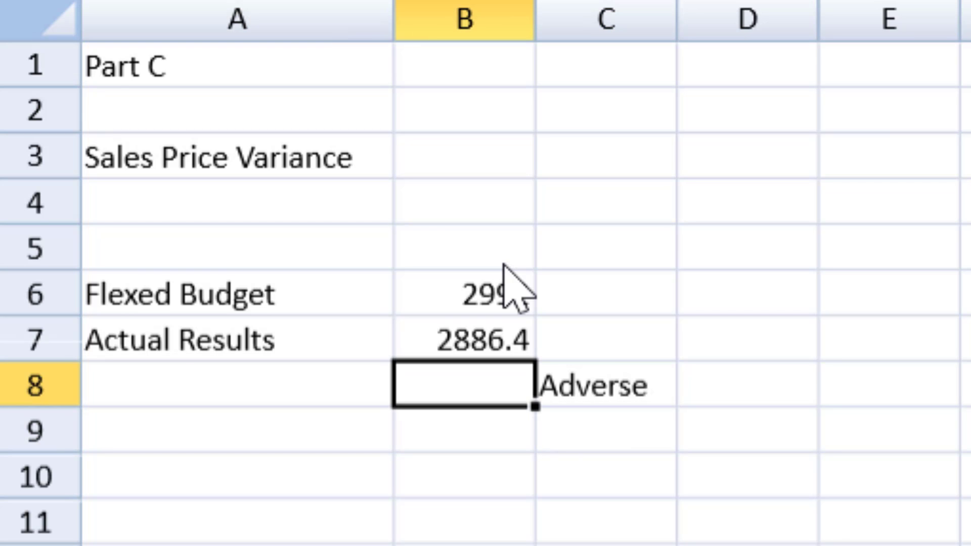
click(464, 300)
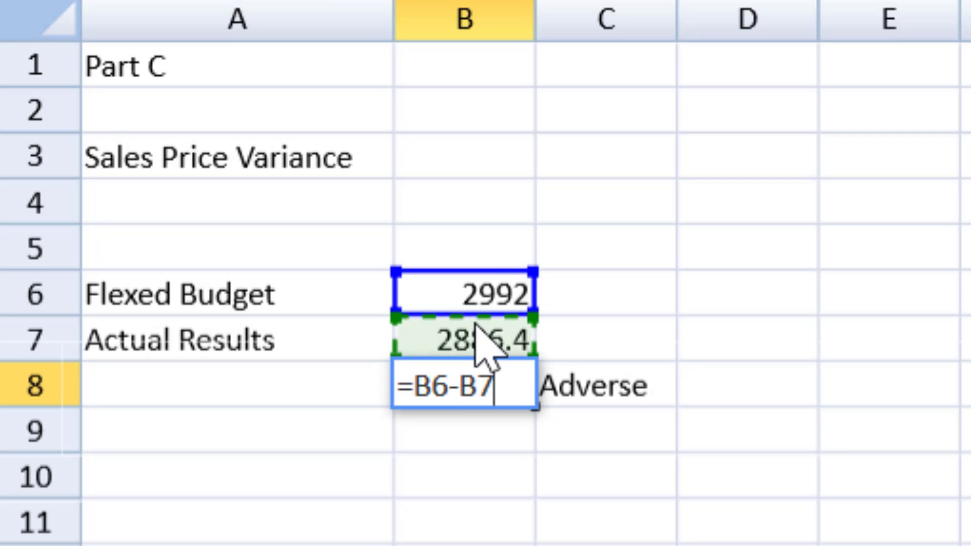
key(Enter)
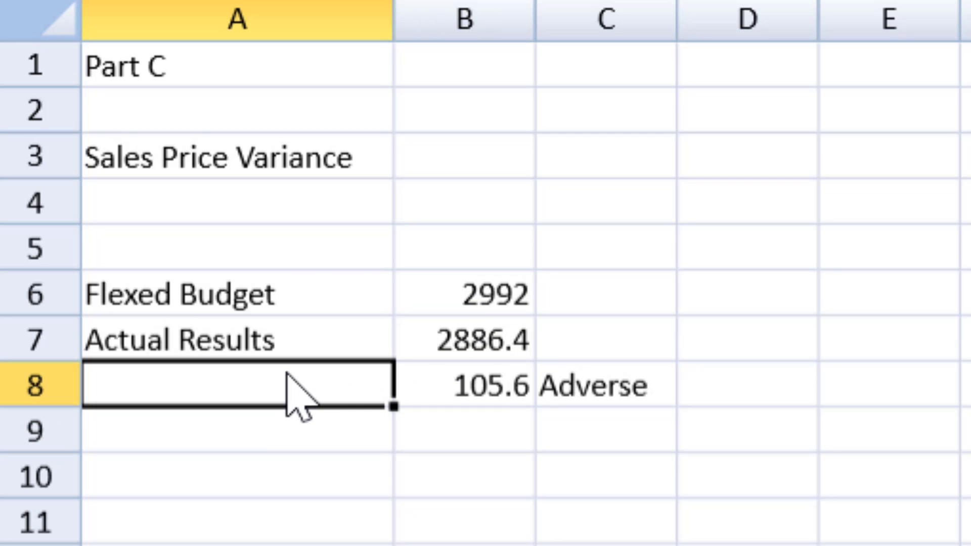
text(Sale)
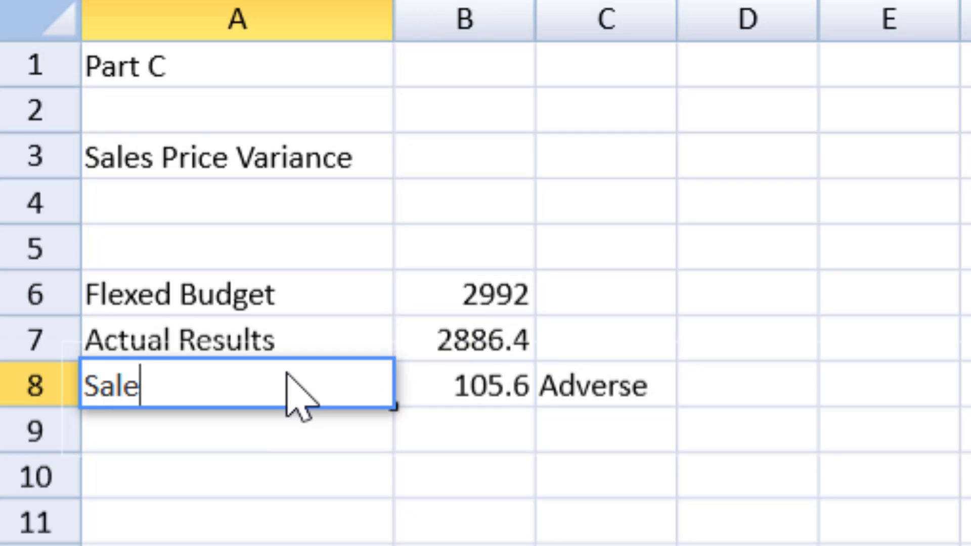
text(s Price Var)
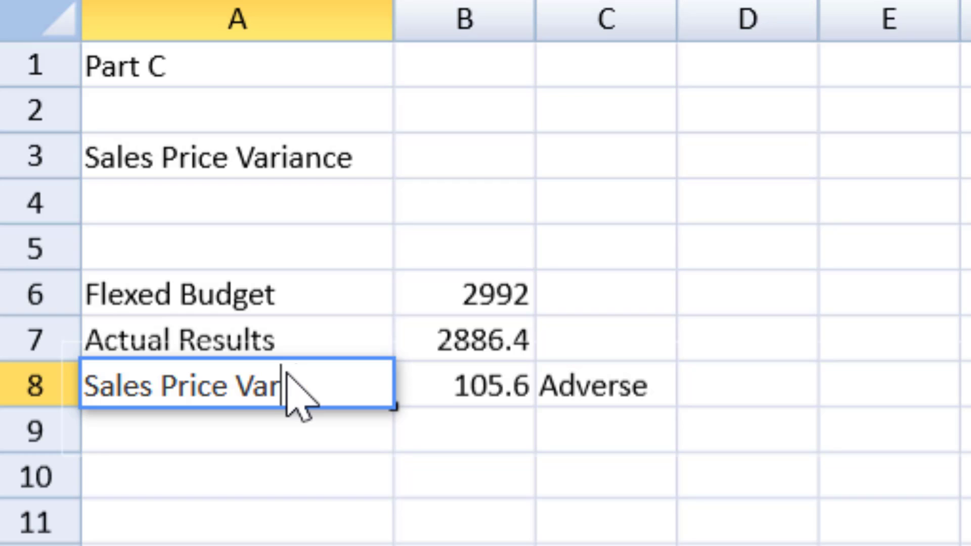
text(iance)
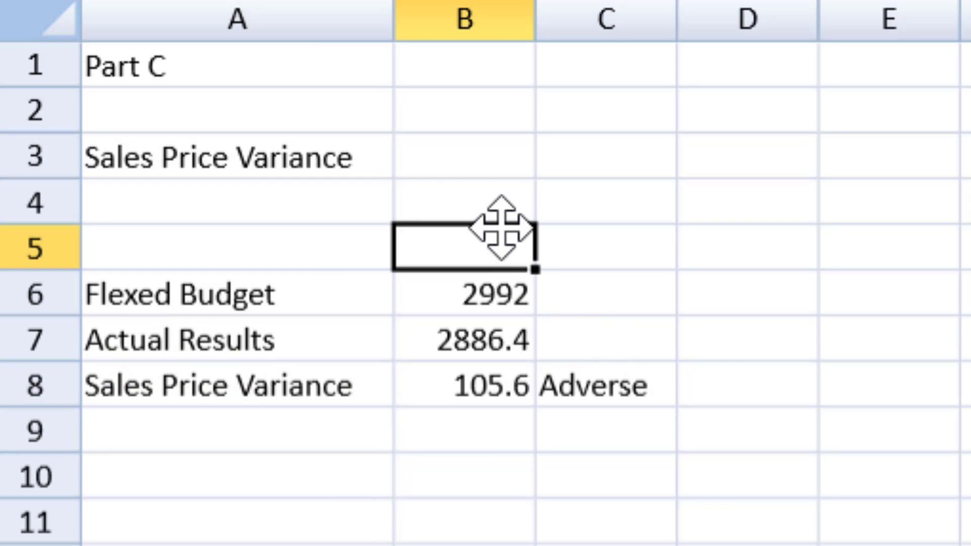
Add a '$ 000' units heading above the column B figures.
text($0)
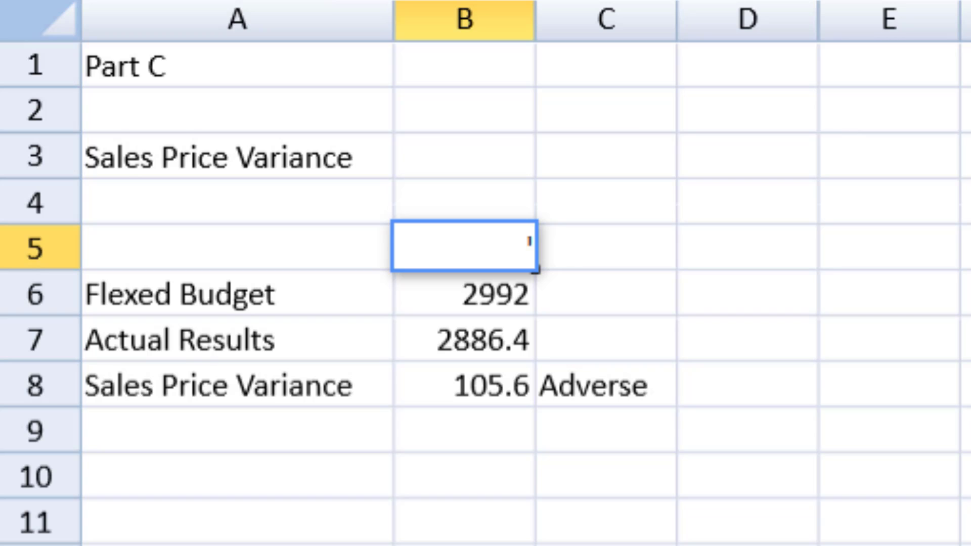
text($ 000)
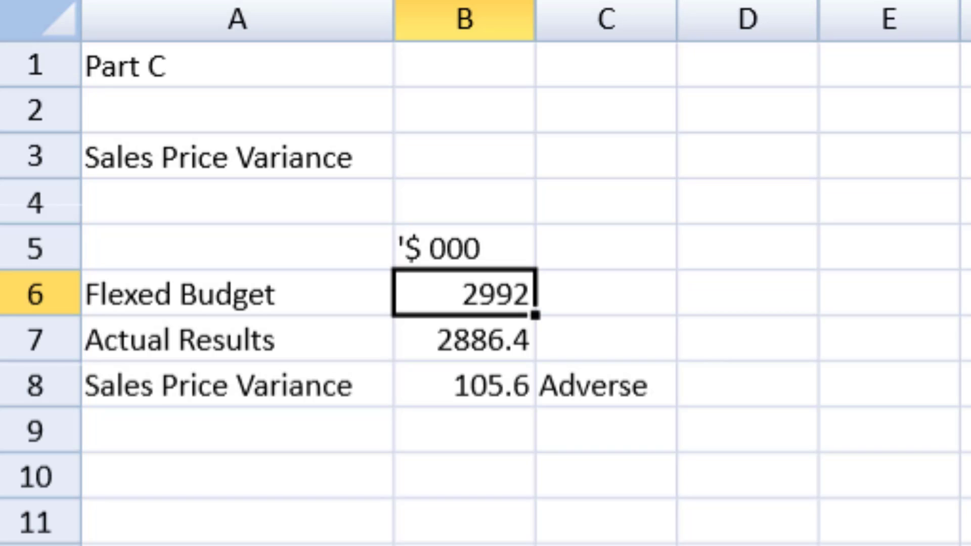
mouse_move(478, 25)
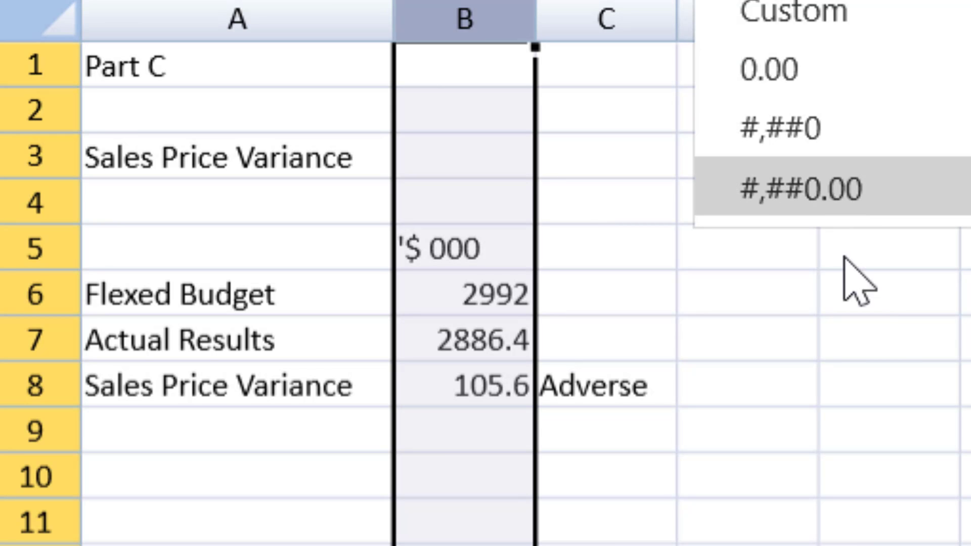
Format column B as #,##0.00 with thousands separators and two decimals.
click(797, 189)
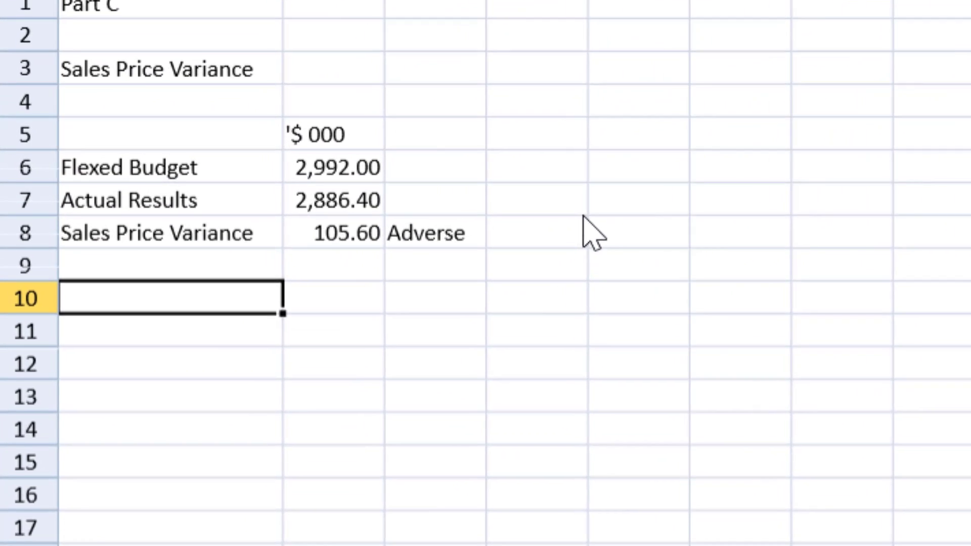
Type 'Sales Volume Variance' in A10 with Budgeted, Flexed and Actual Contr labels below.
text(Sales)
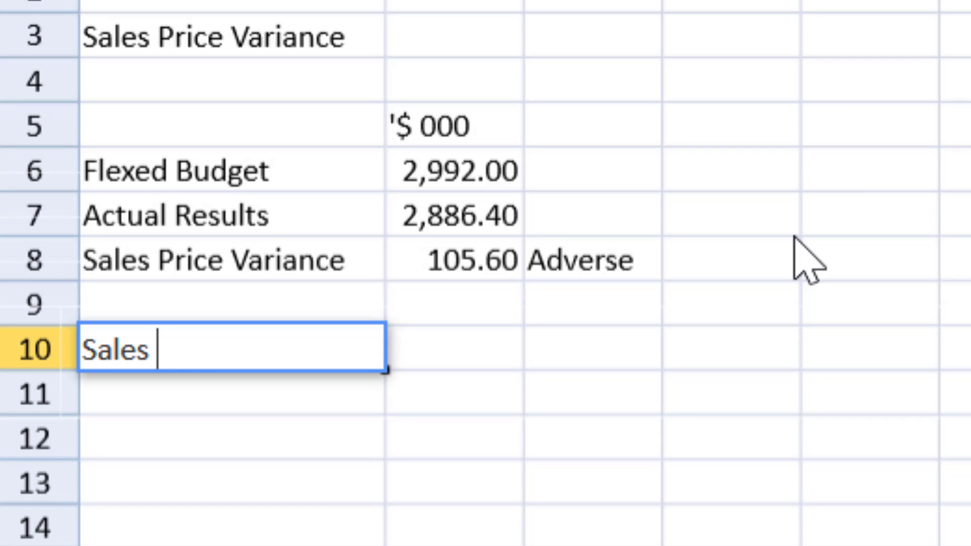
text(Volume Varia)
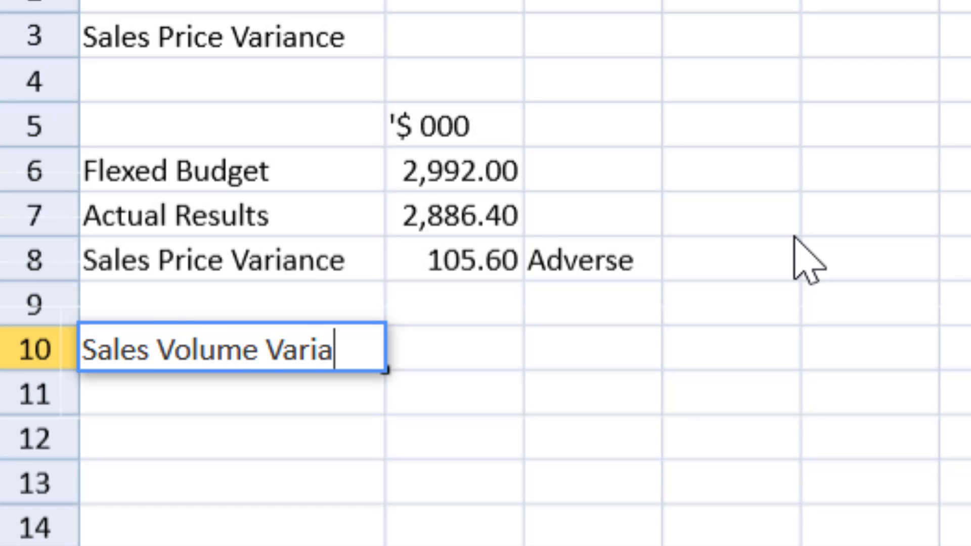
key(Enter)
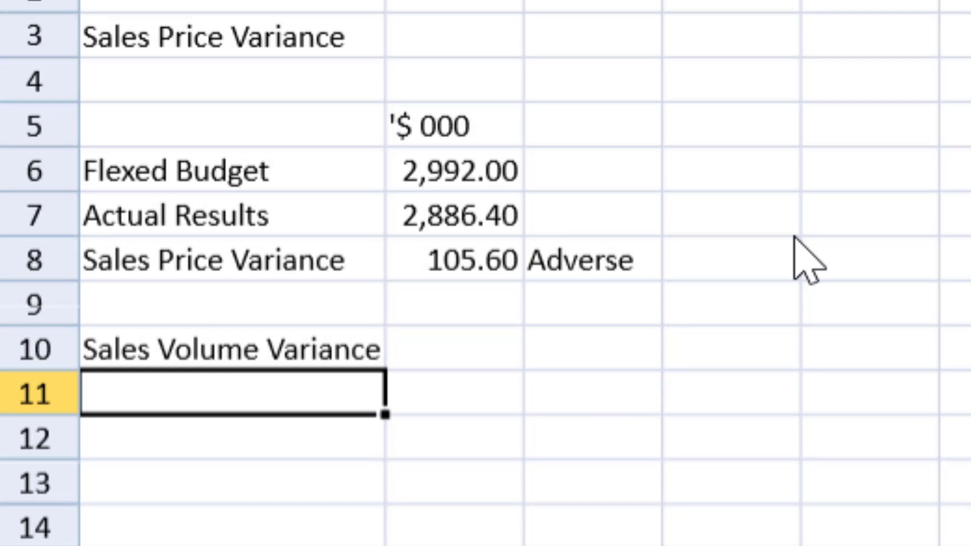
text(B)
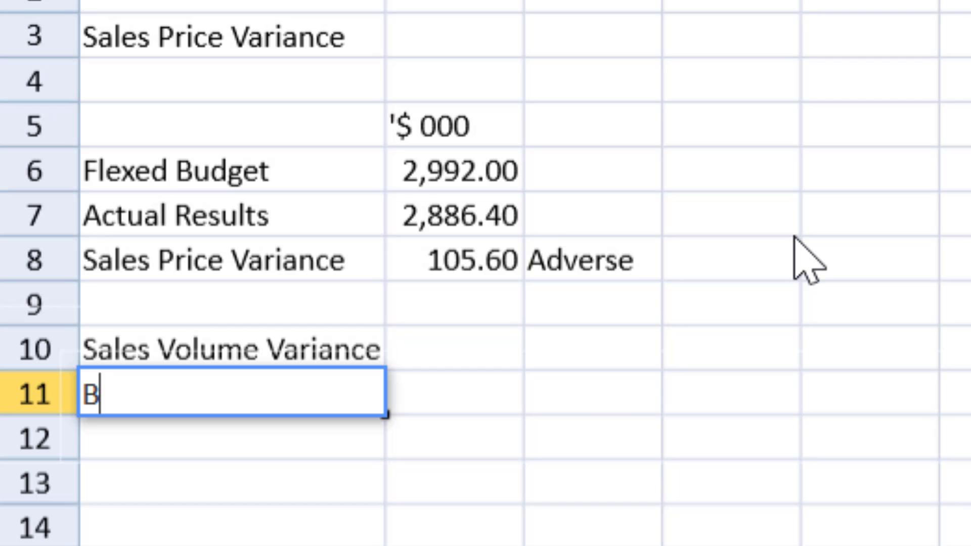
text(udgeted Contr)
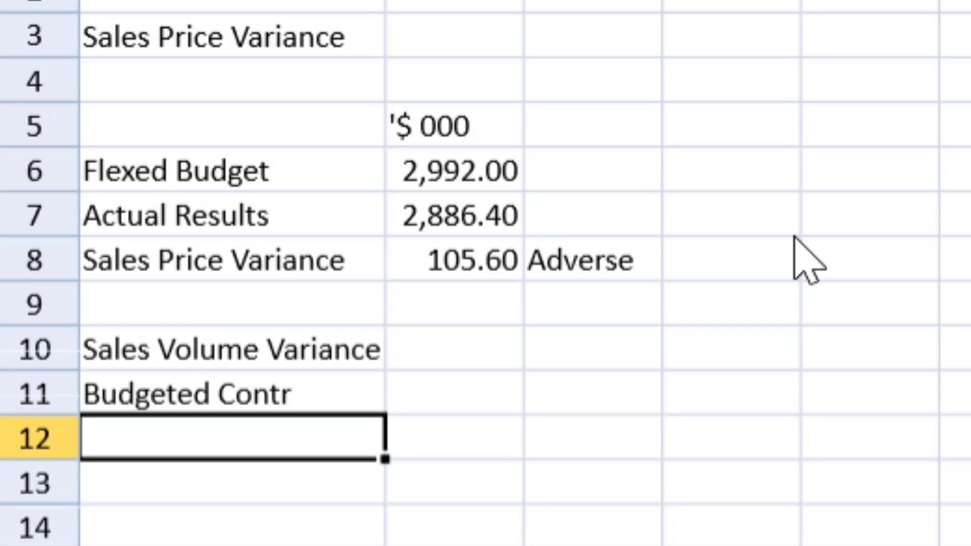
text(Flexed Contr)
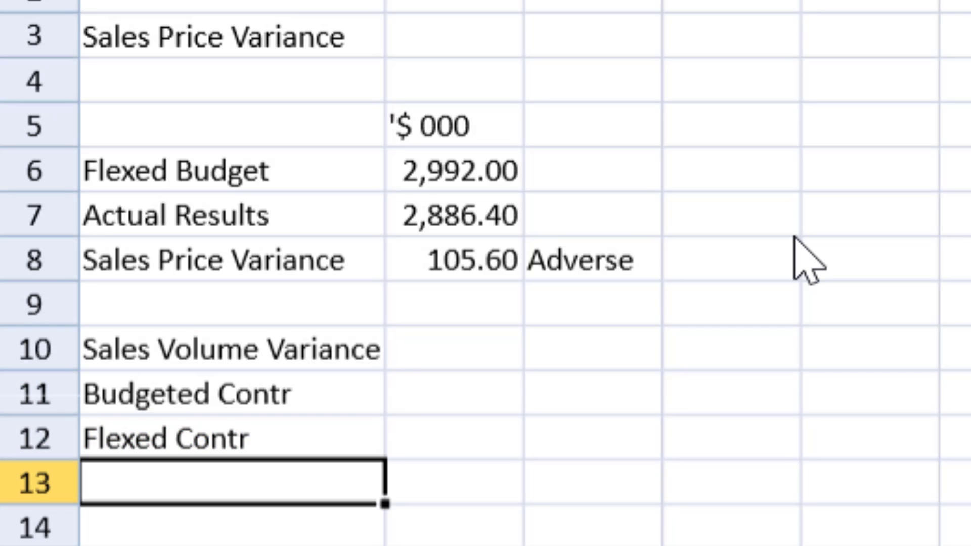
text(Actra)
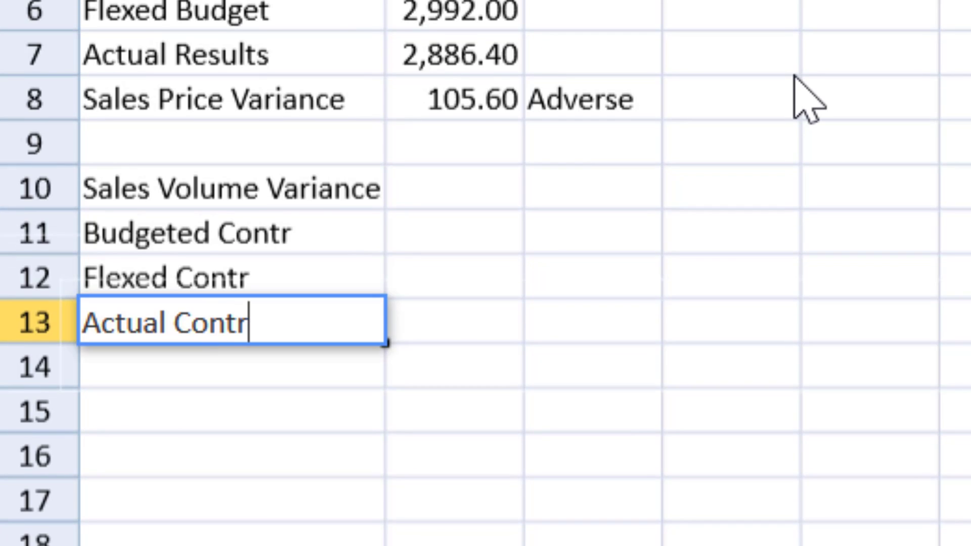
mouse_move(476, 252)
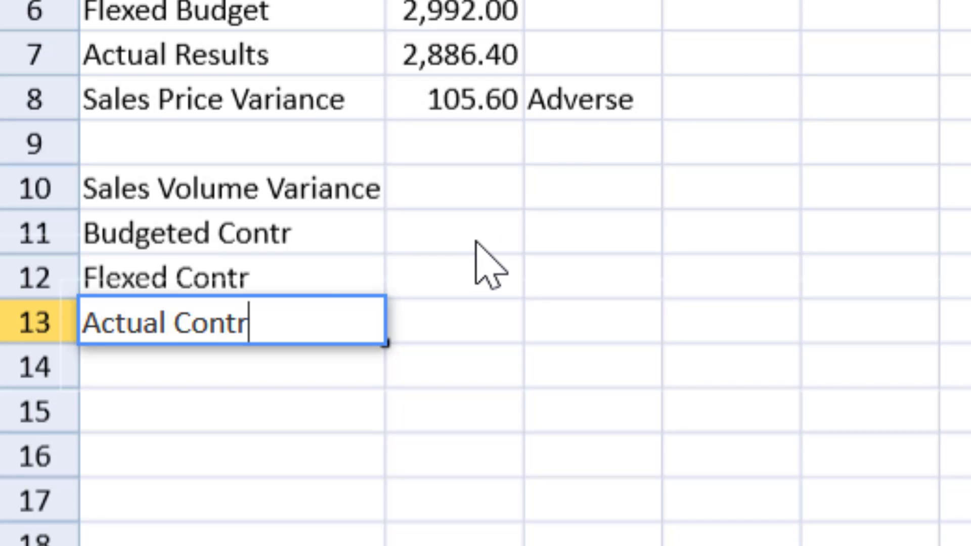
Enter =180*7 in B11 for budgeted contribution of 1,260.00.
click(456, 232)
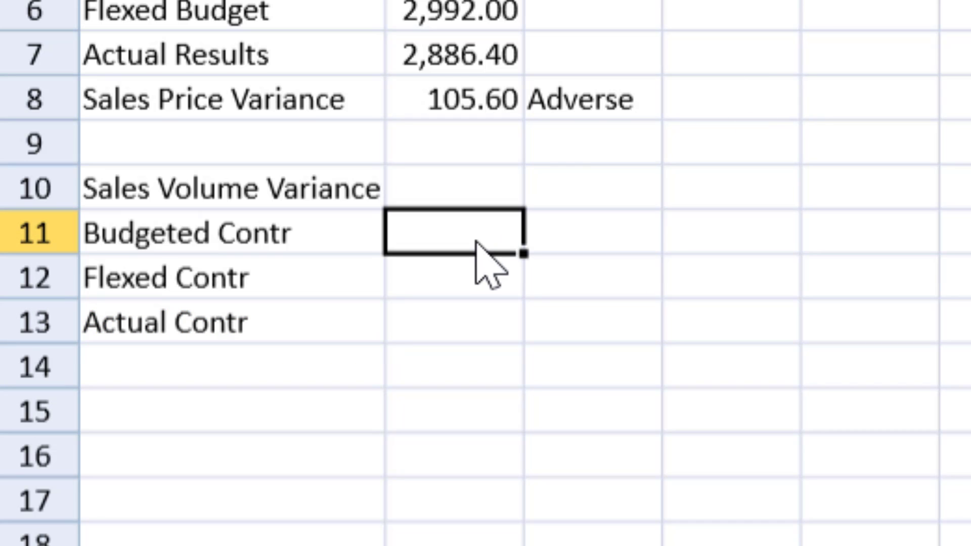
text(=18)
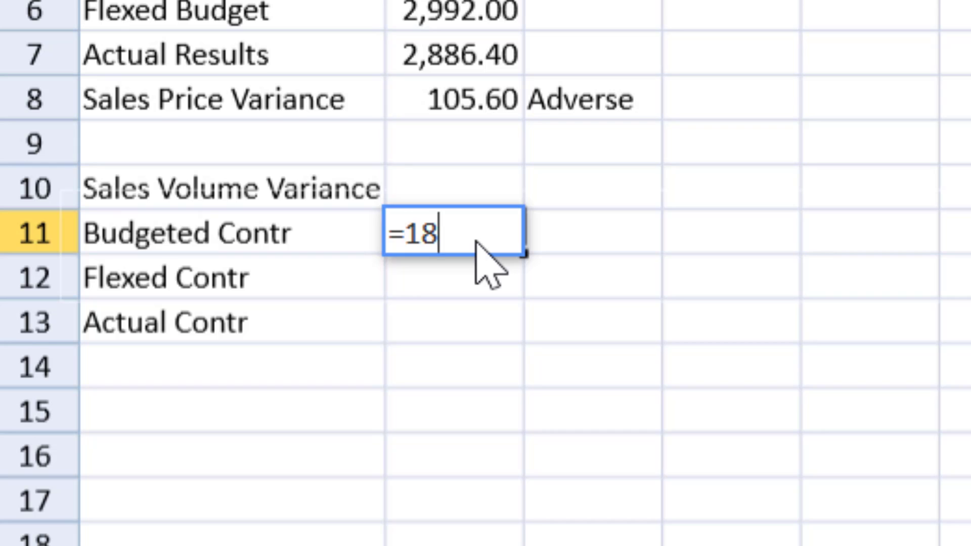
text(0)
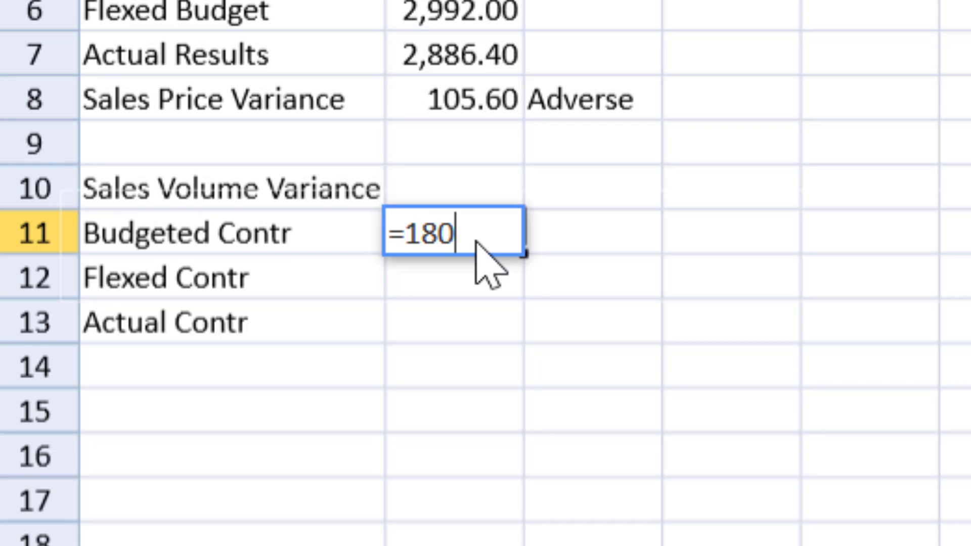
text(*)
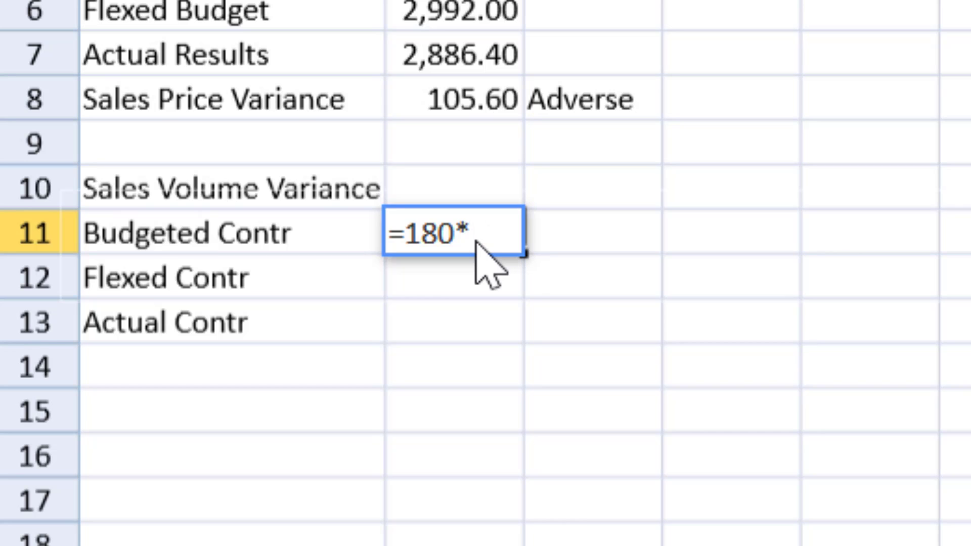
text(7)
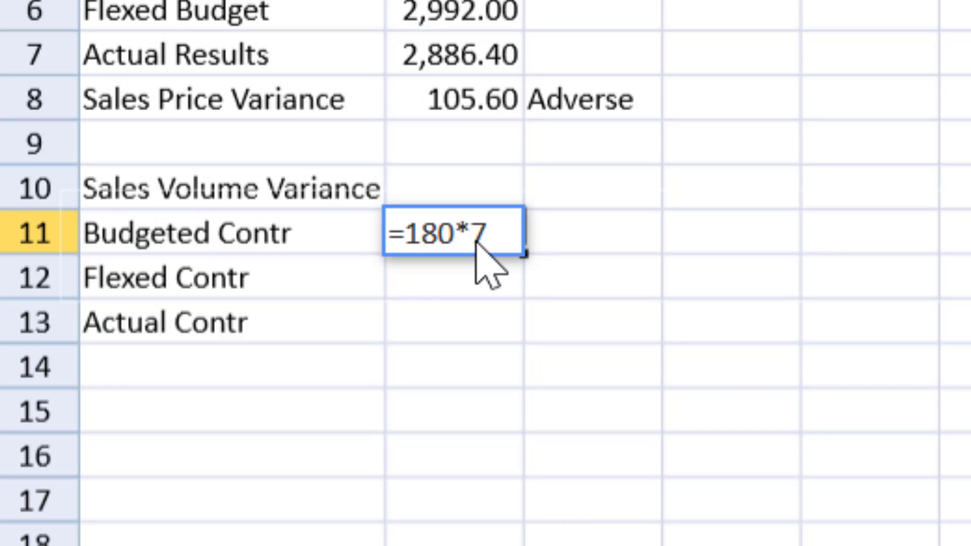
key(Enter)
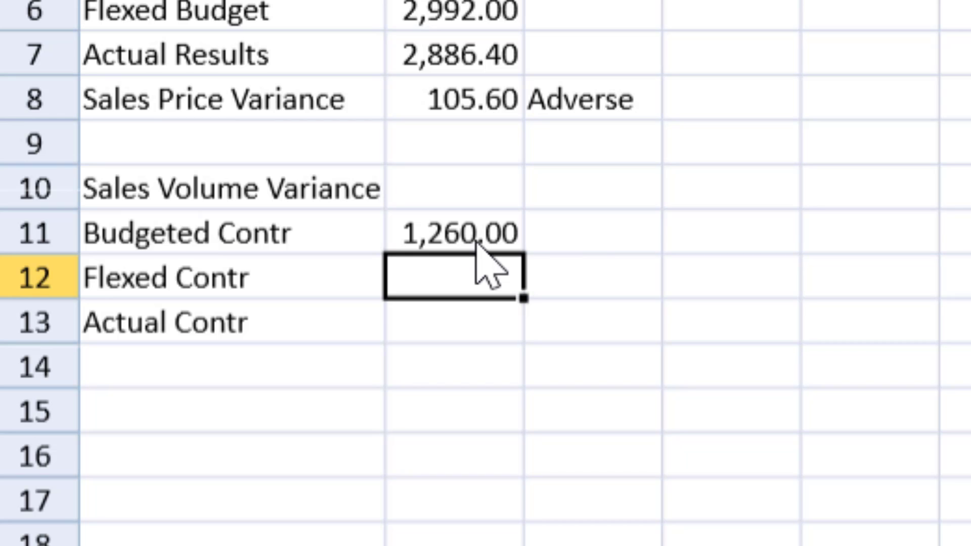
Enter the flexed contribution formula starting =176* in B12, giving 1,232.00.
text(=176)
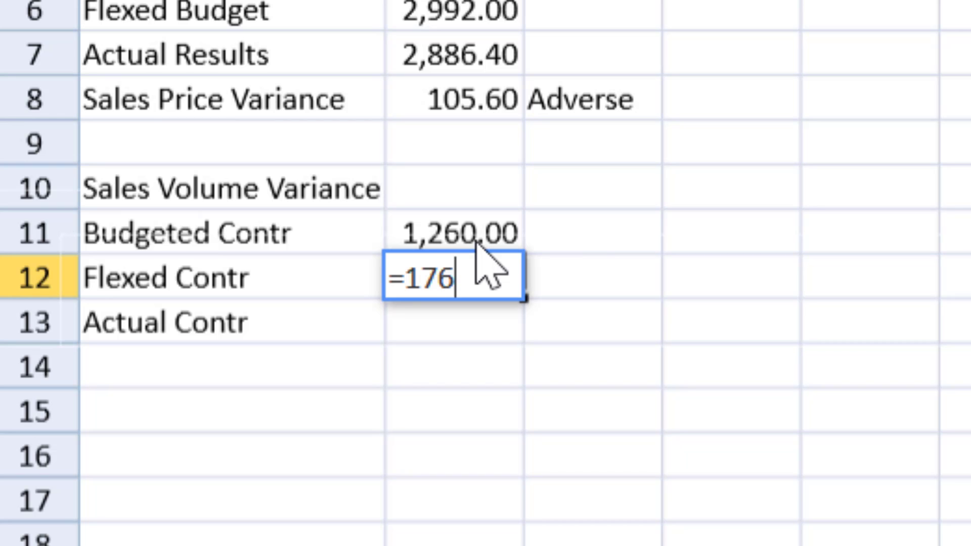
text(*)
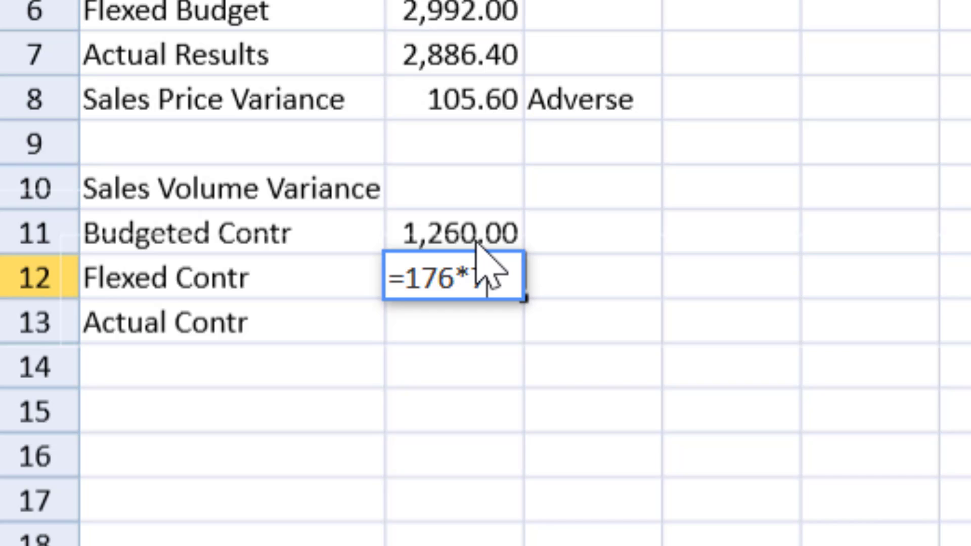
key(Enter)
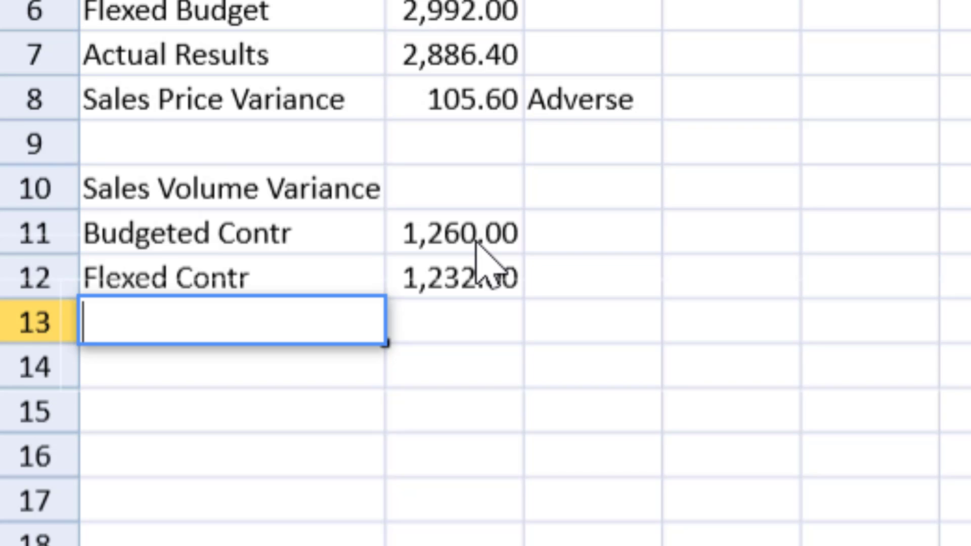
mouse_move(594, 380)
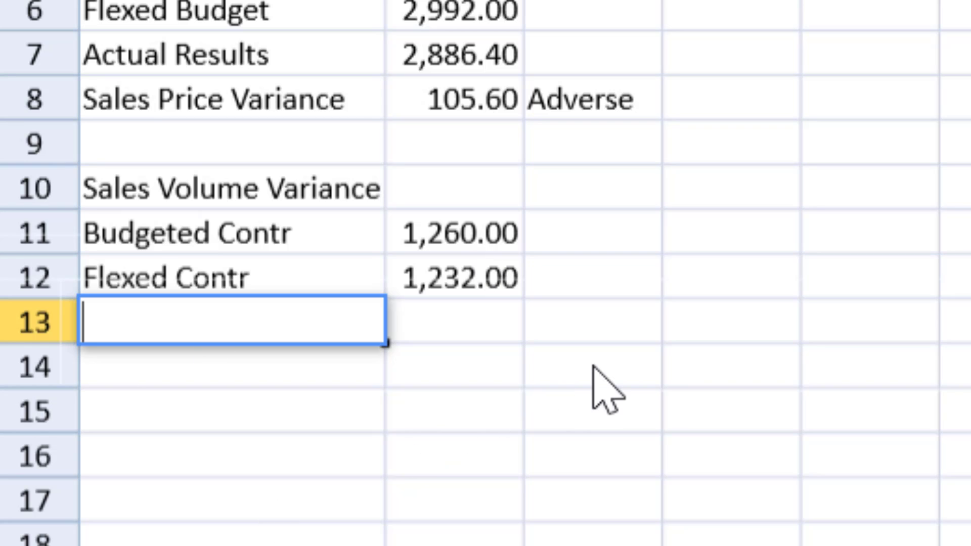
Mark C13 'Adverse', label A13 'Sales Volume Variance' and enter =B11-B12 in B13.
text(Adv)
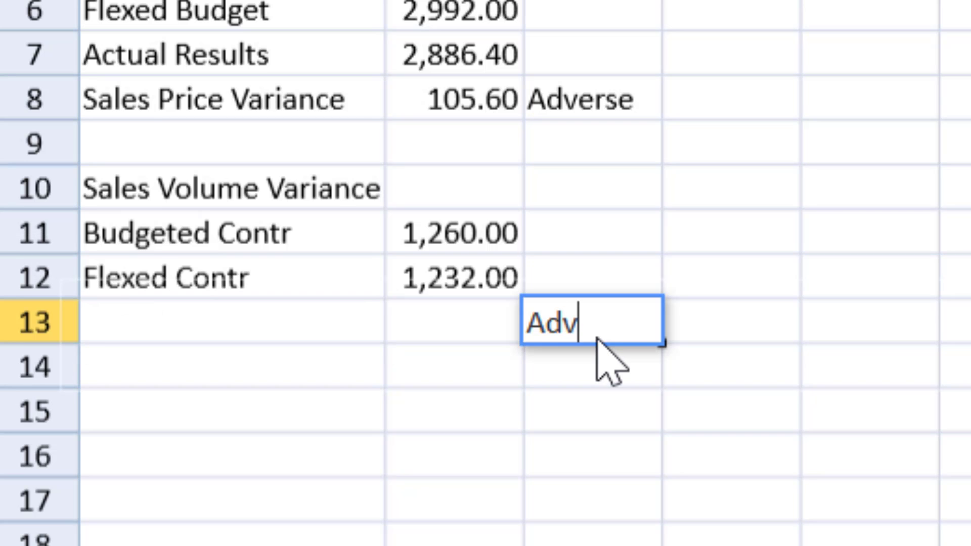
key(Enter)
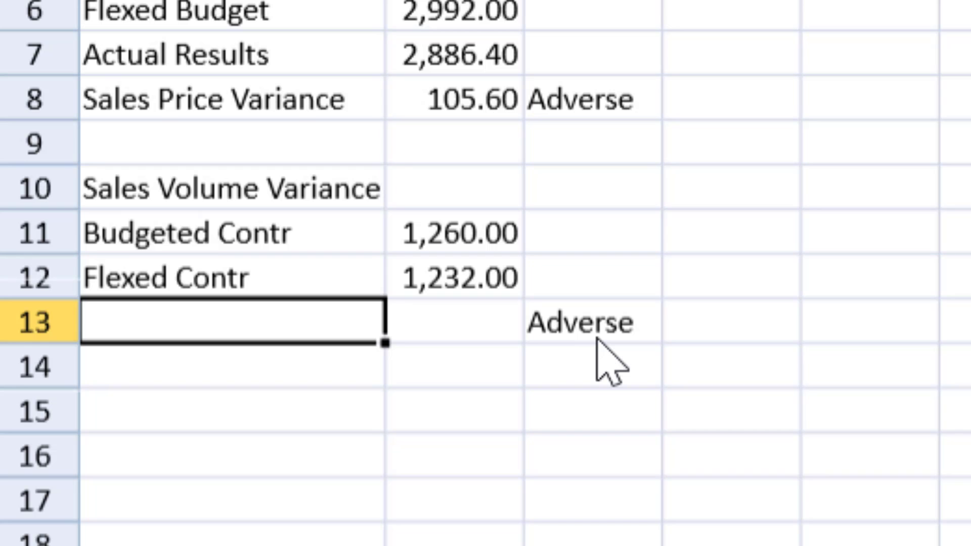
text(Sales Volum)
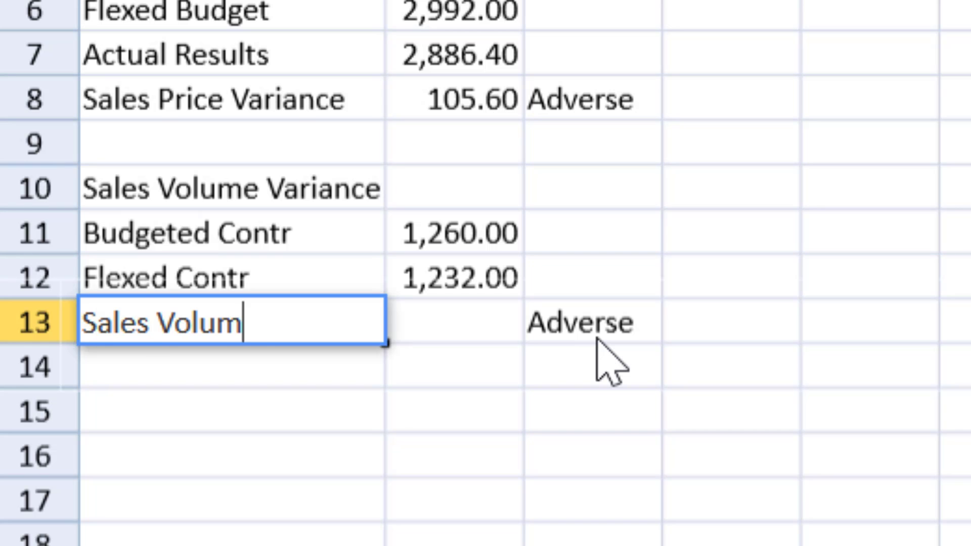
text(e Variance)
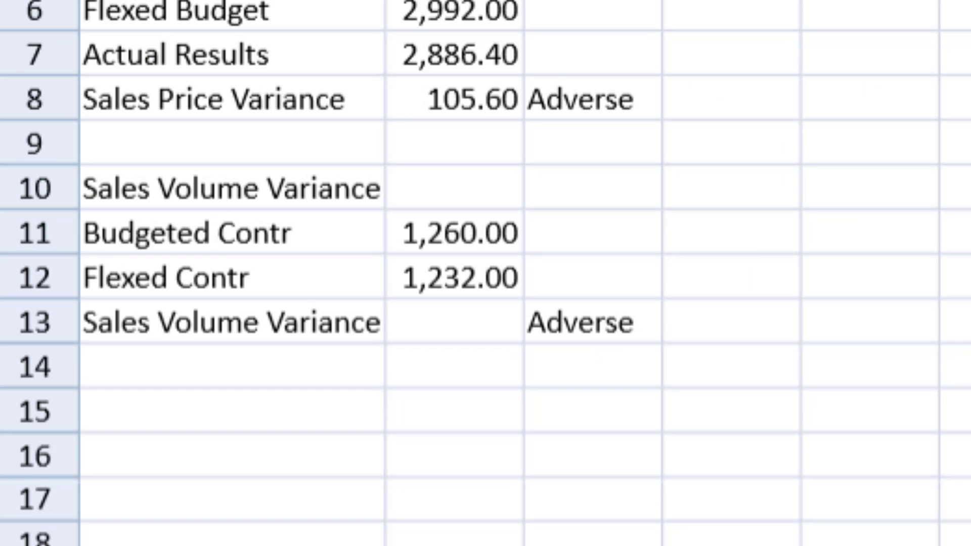
text(=)
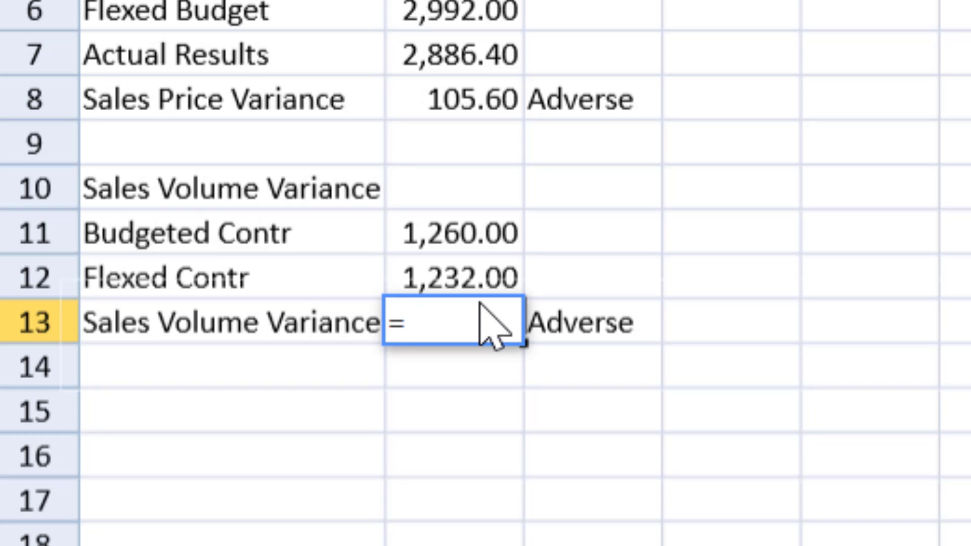
click(457, 235)
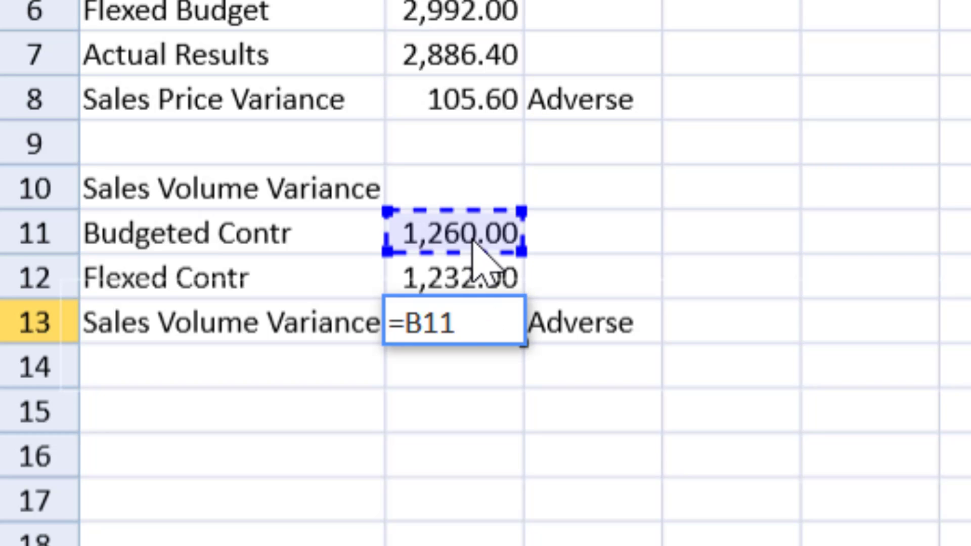
key(Enter)
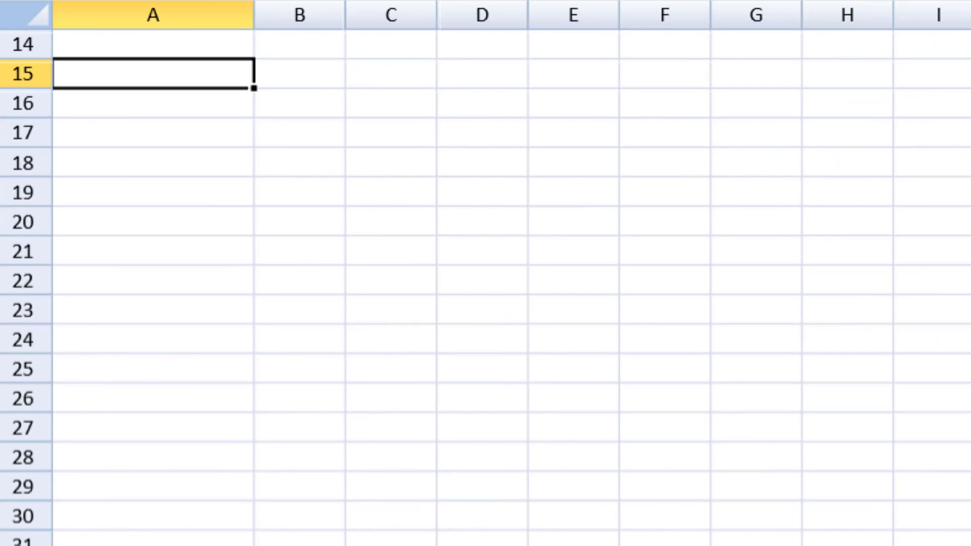
Add a PART D heading and paste the budgeted and flexed contribution rows beneath it.
text(PART D)
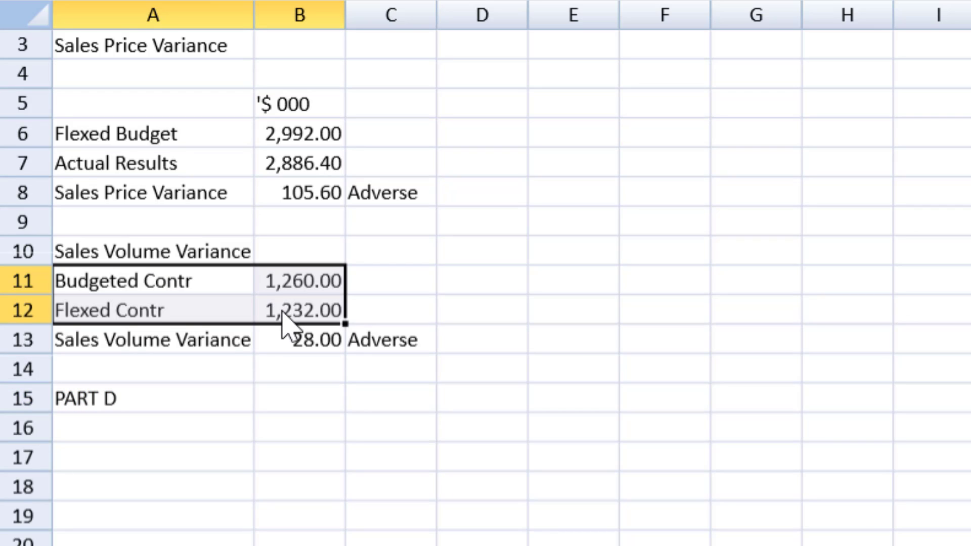
click(152, 466)
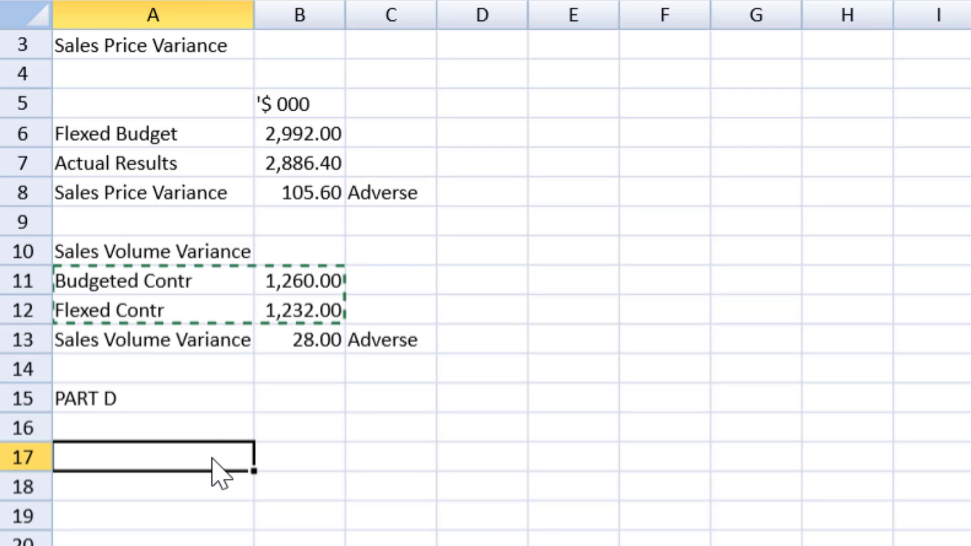
key(ctrl+v)
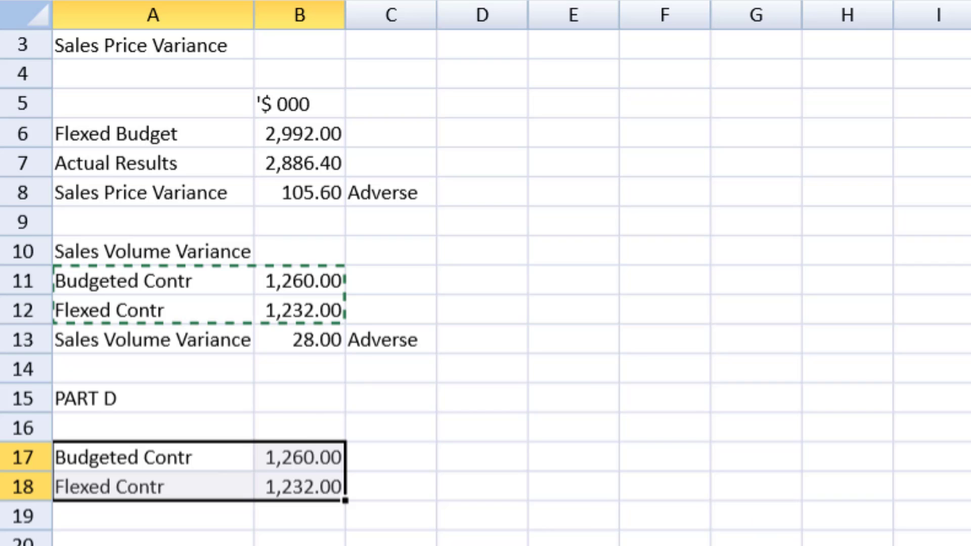
scroll(down, 3)
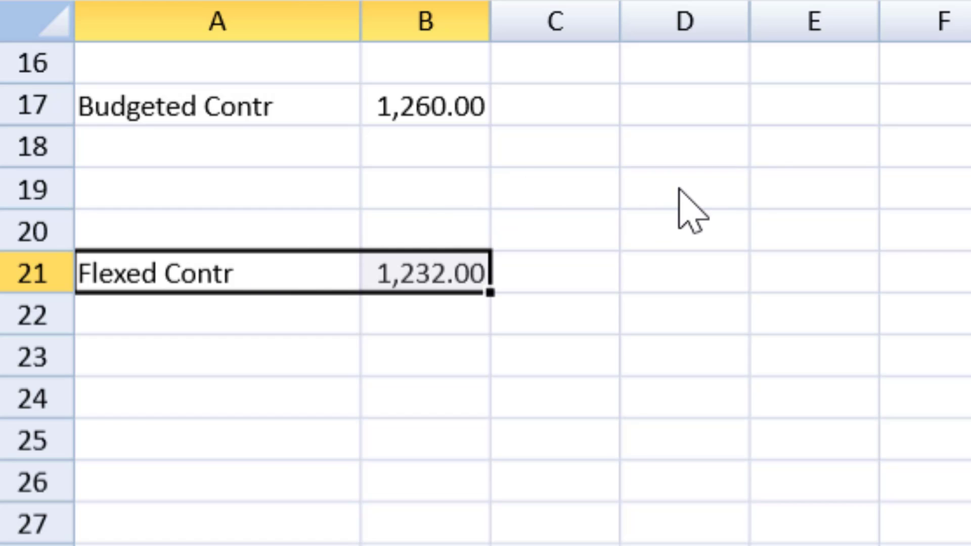
mouse_move(907, 202)
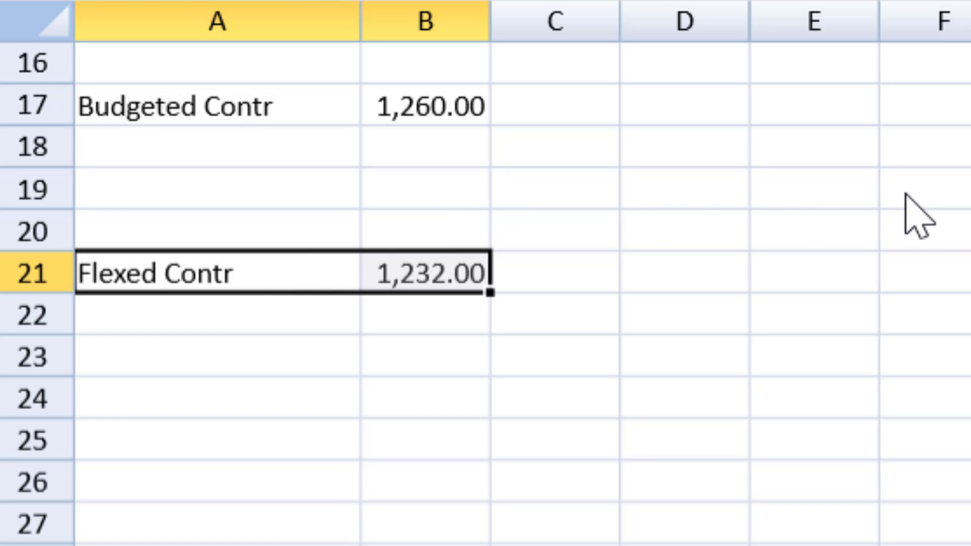
mouse_move(857, 210)
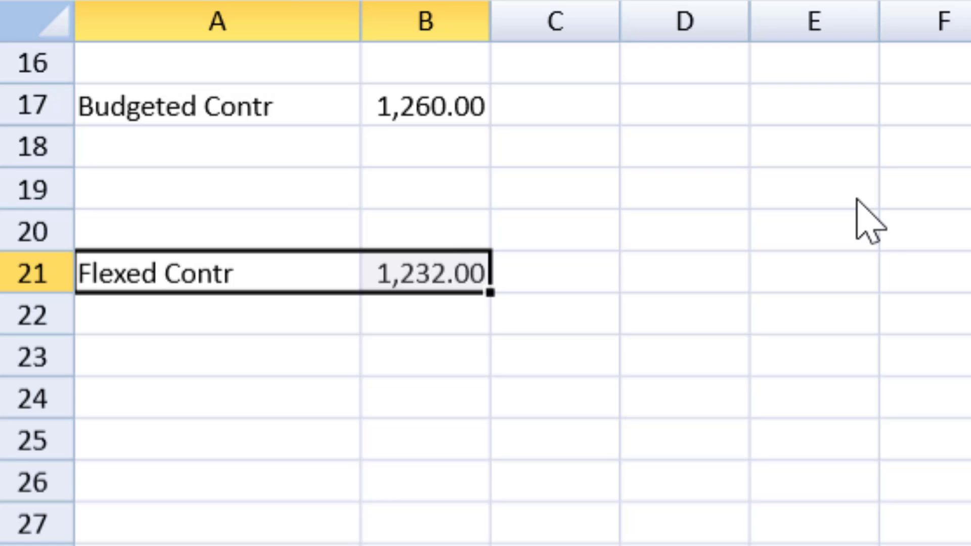
Label row 19 'Adverse Sales Volume Variance' and start its formula from budgeted contribution B17.
click(815, 192)
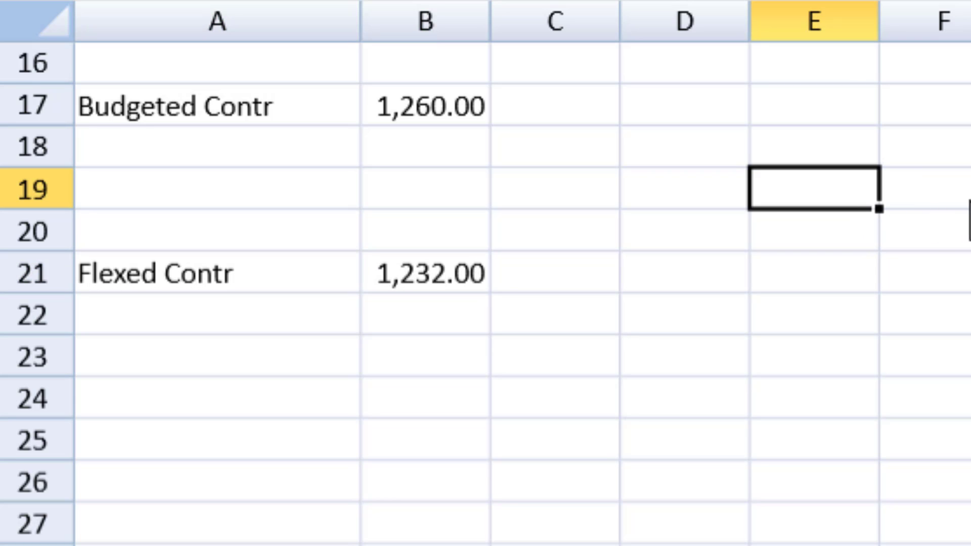
text(Adverse Sales Vol)
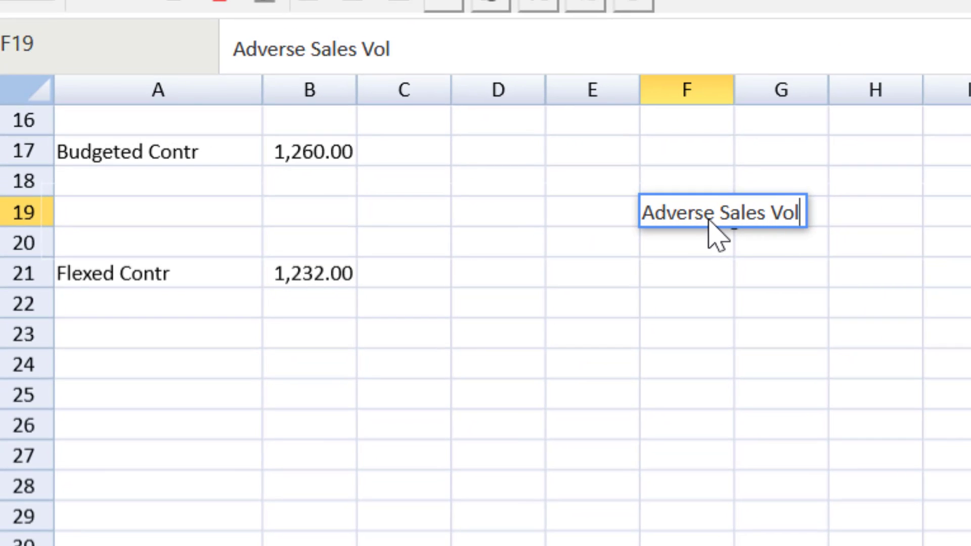
text(ume Variance)
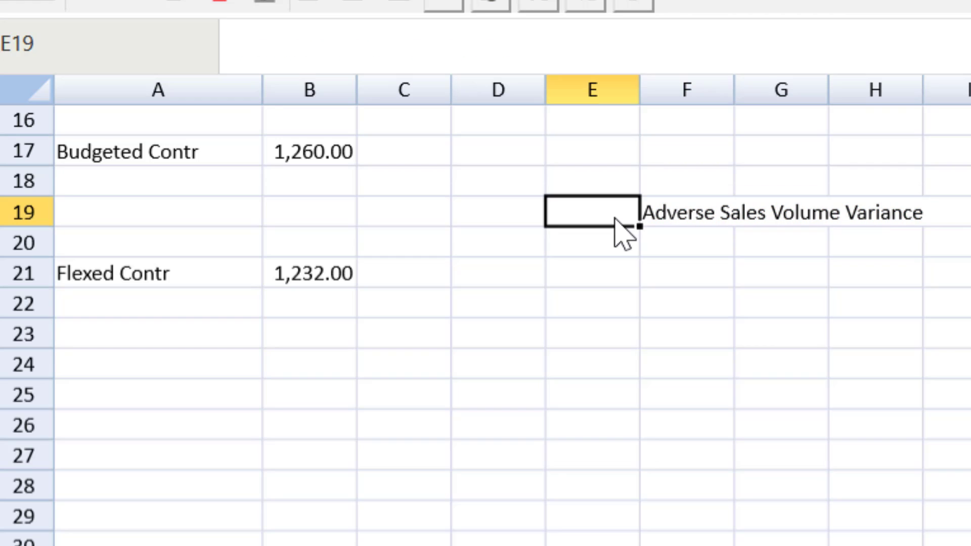
text(=)
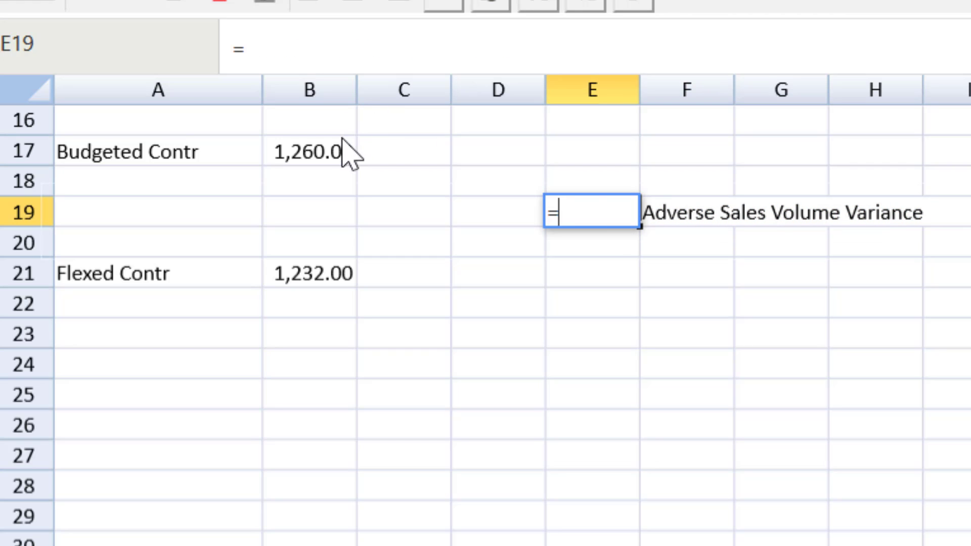
click(309, 151)
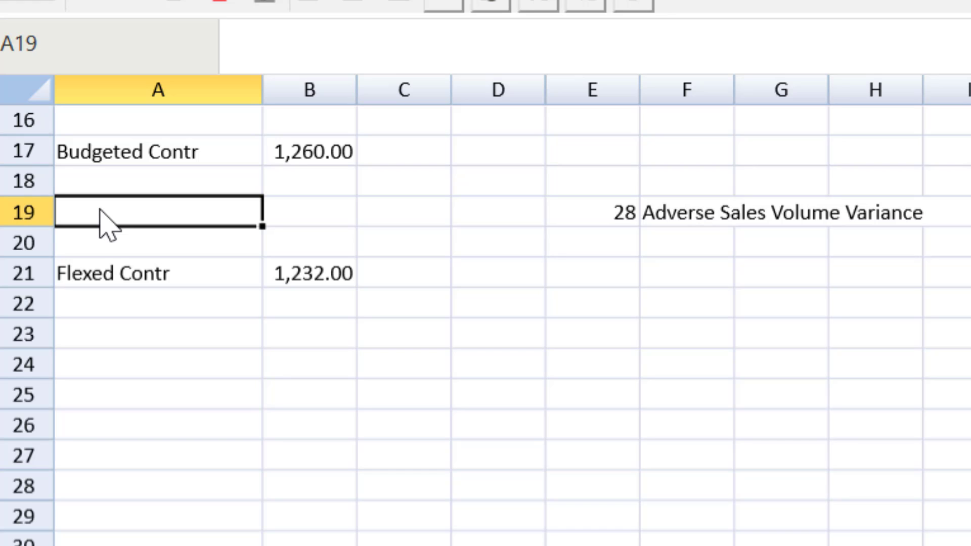
Calculate revised budgeted contribution in row 19 as 1.6/1.8 of budgeted contribution (1,120).
text(Revised budget)
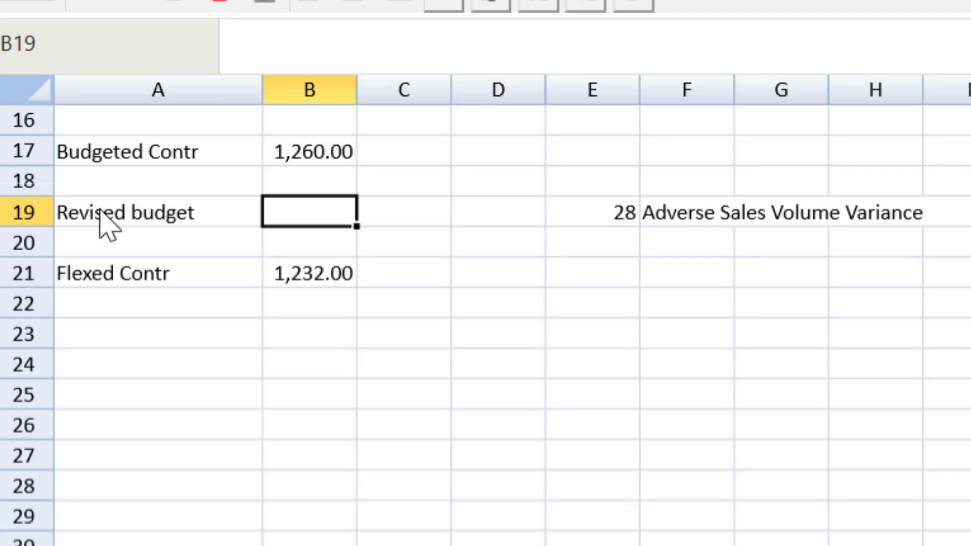
text(=)
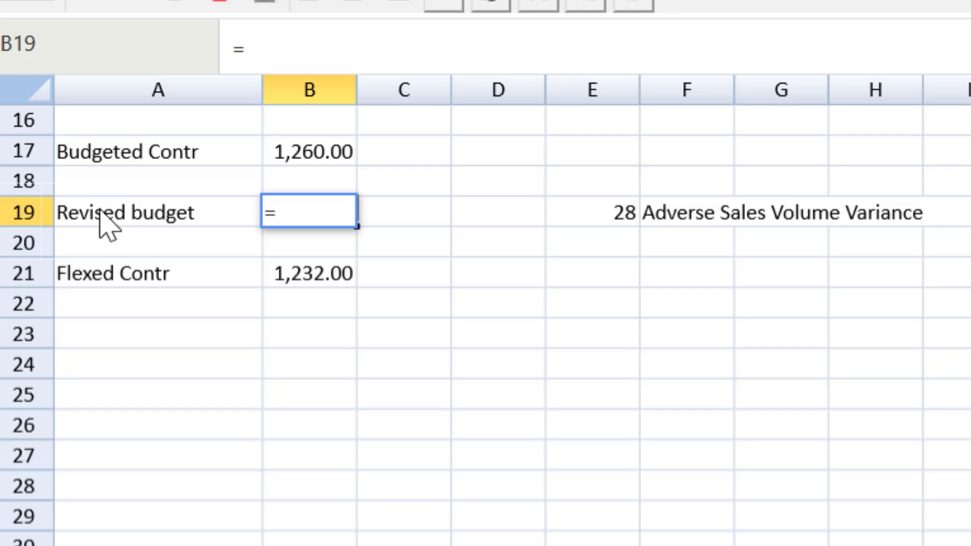
text(1.)
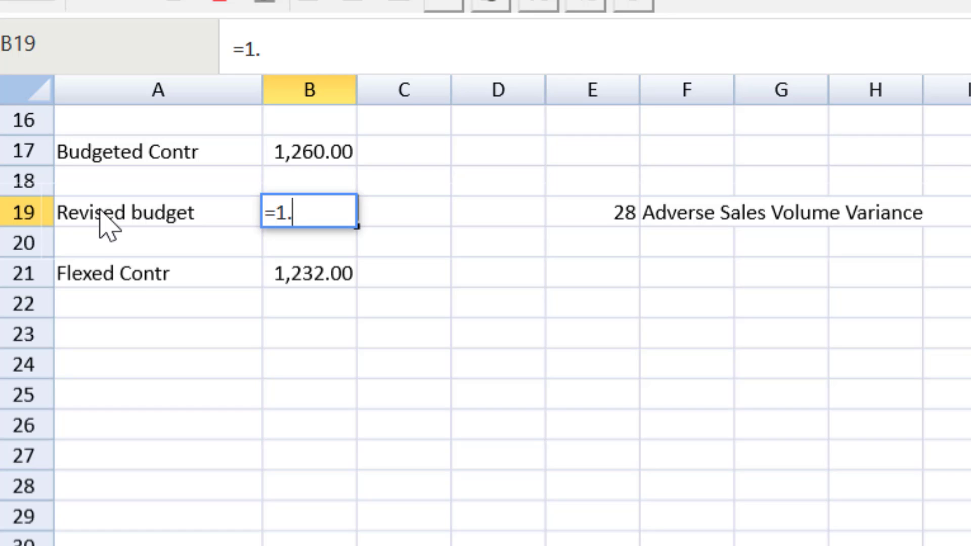
text(6)
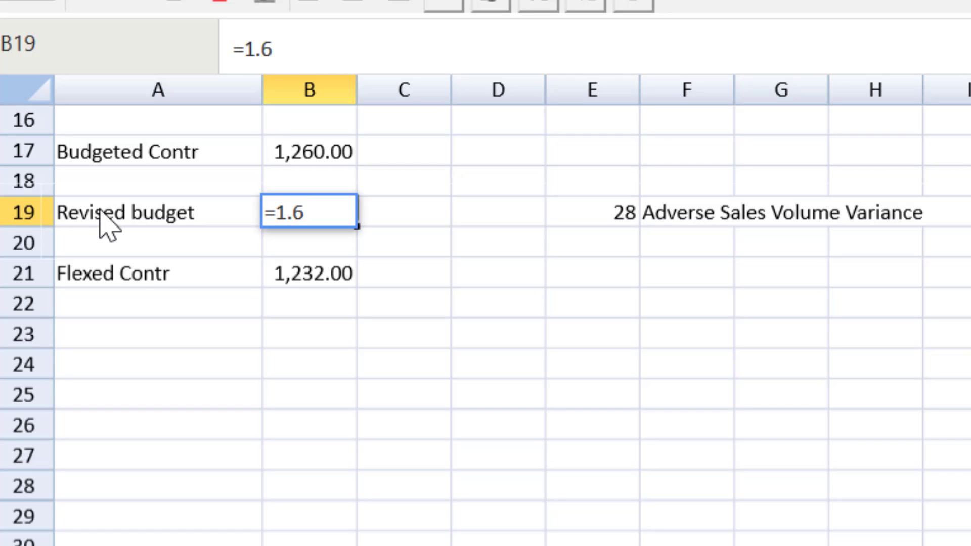
text(/)
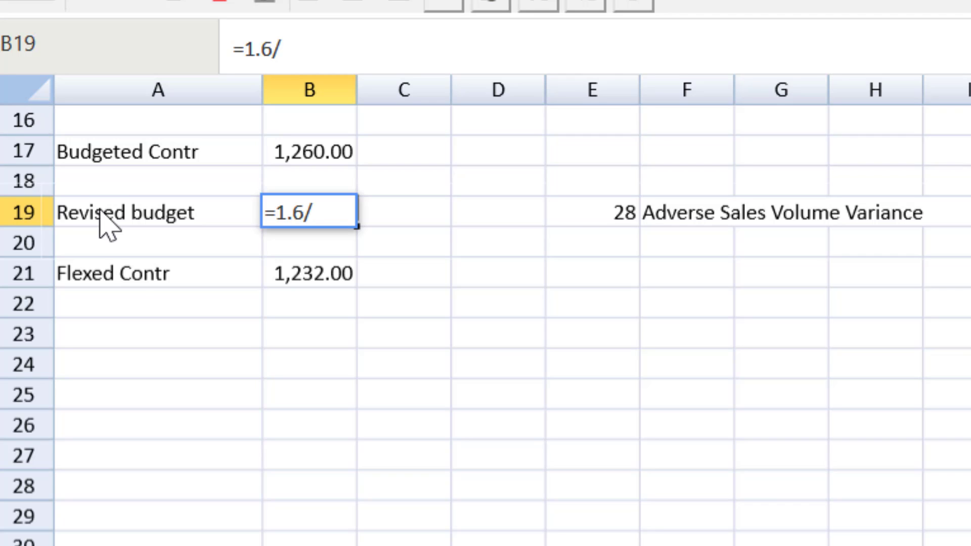
text(1.)
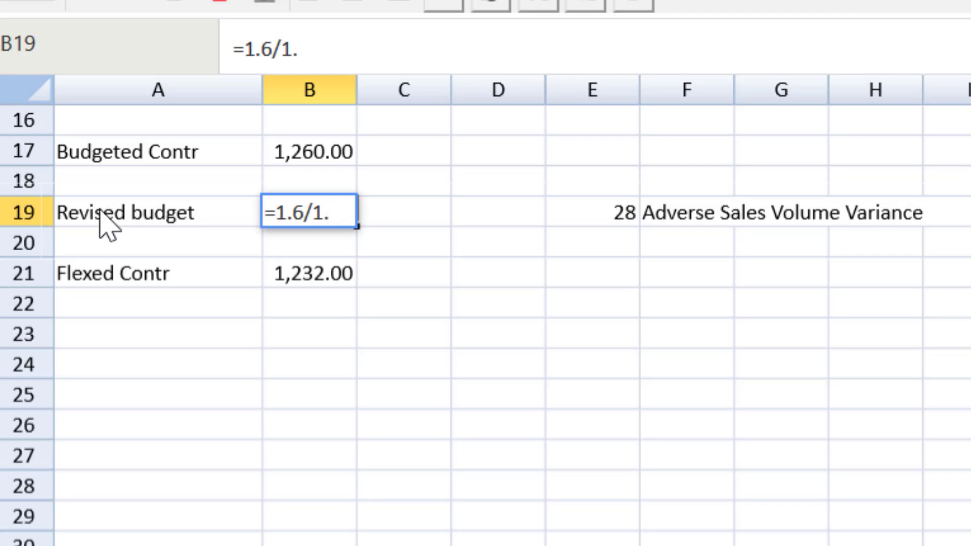
key(Enter)
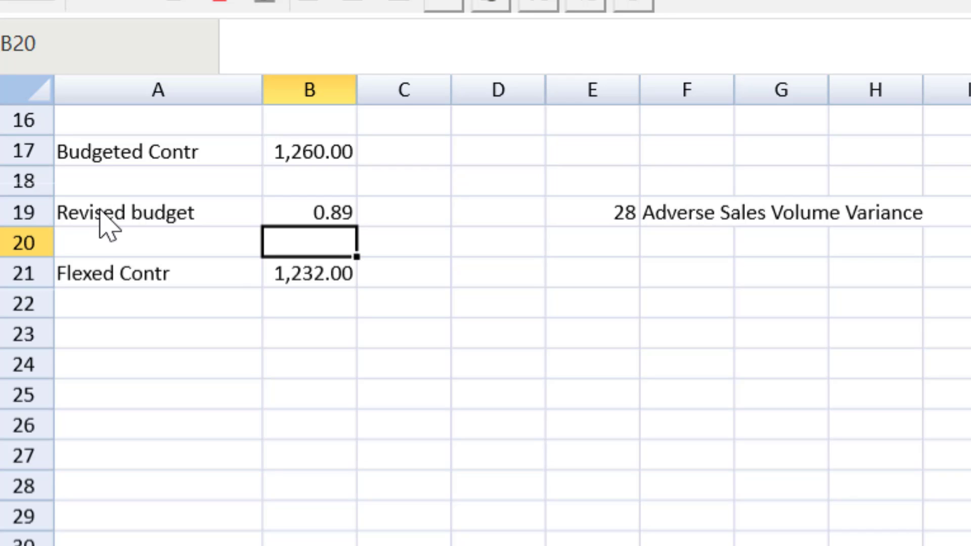
mouse_move(310, 214)
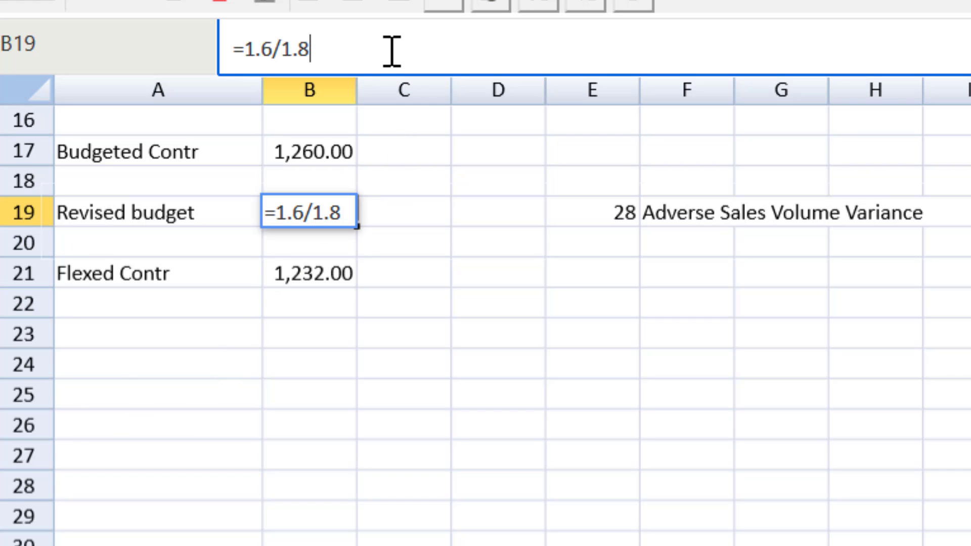
text(*)
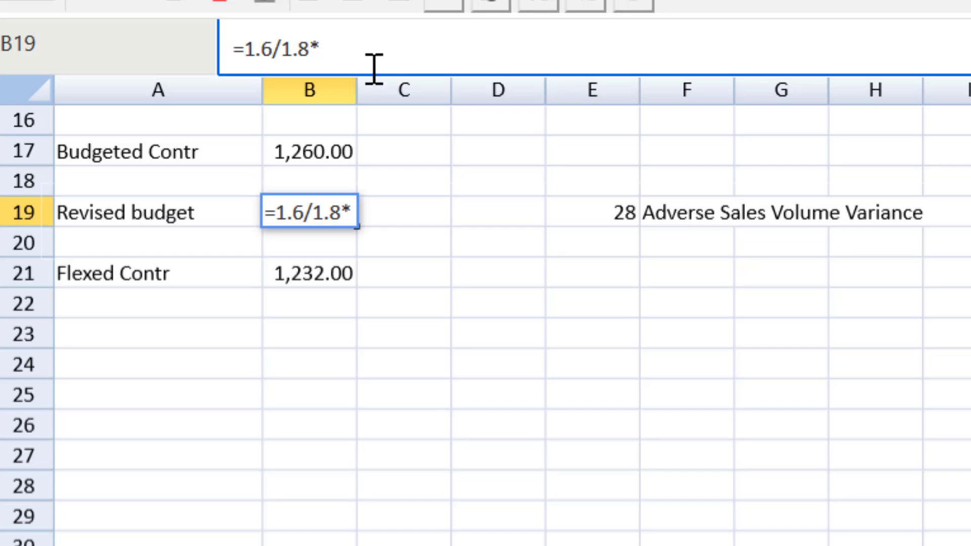
click(308, 151)
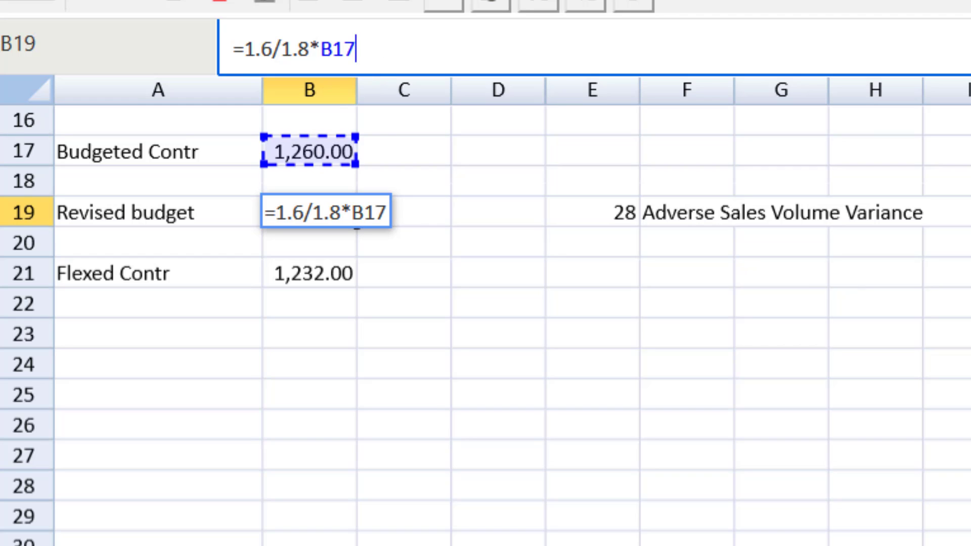
key(Enter)
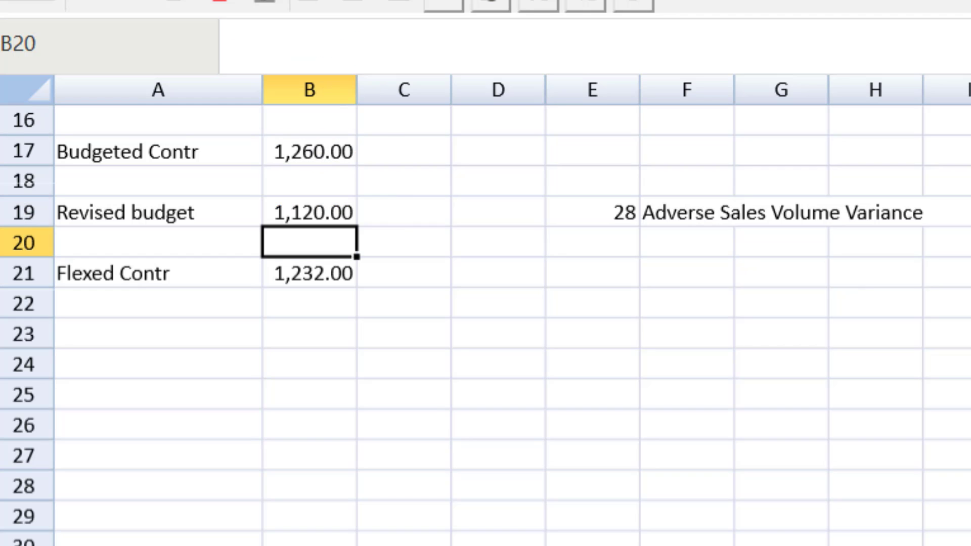
mouse_move(291, 38)
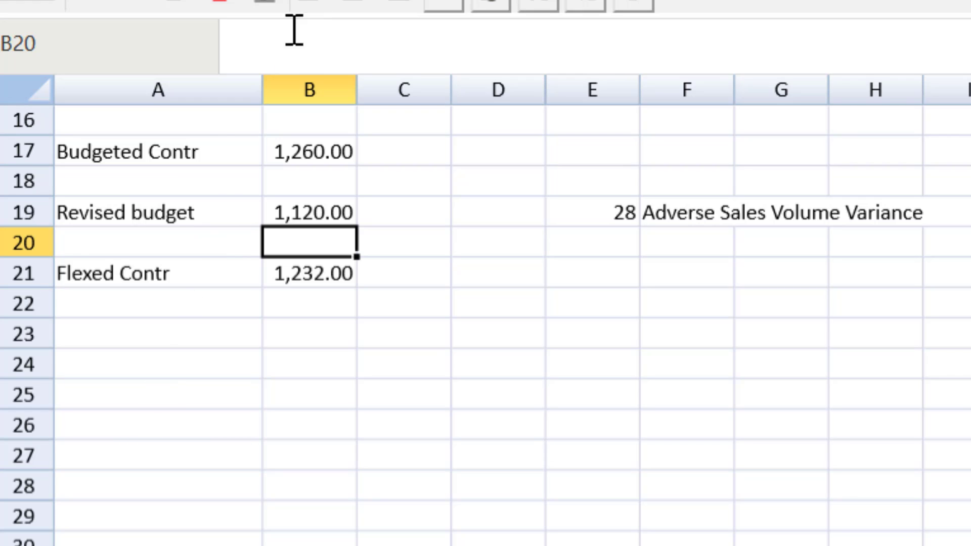
Relabel A19 'Revised budgeted Contr' and widen column A to fit it.
click(151, 212)
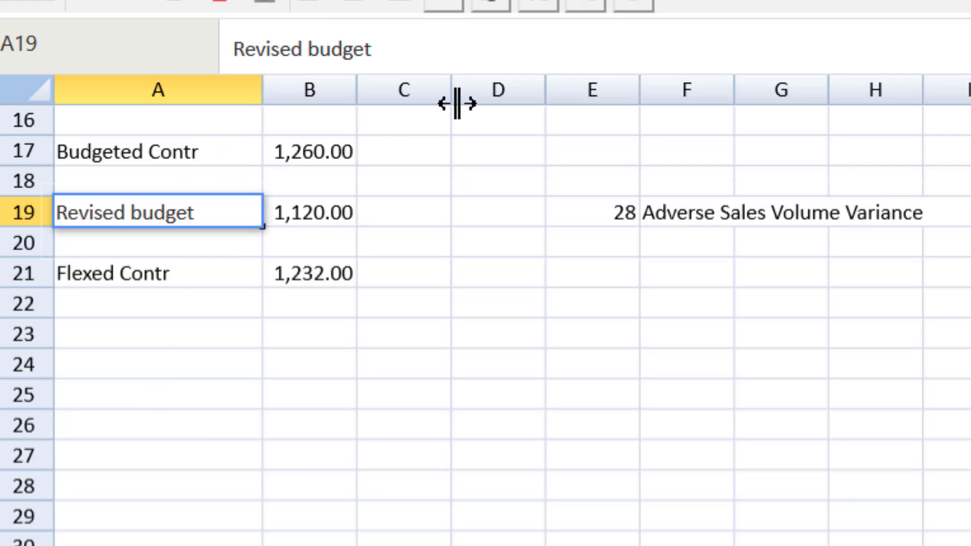
click(152, 180)
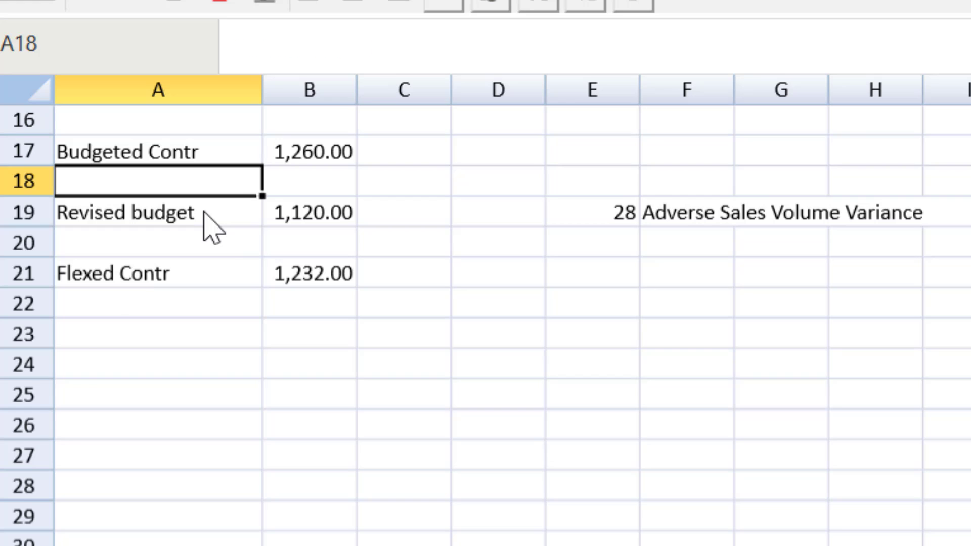
text(Revised budgeted Cont)
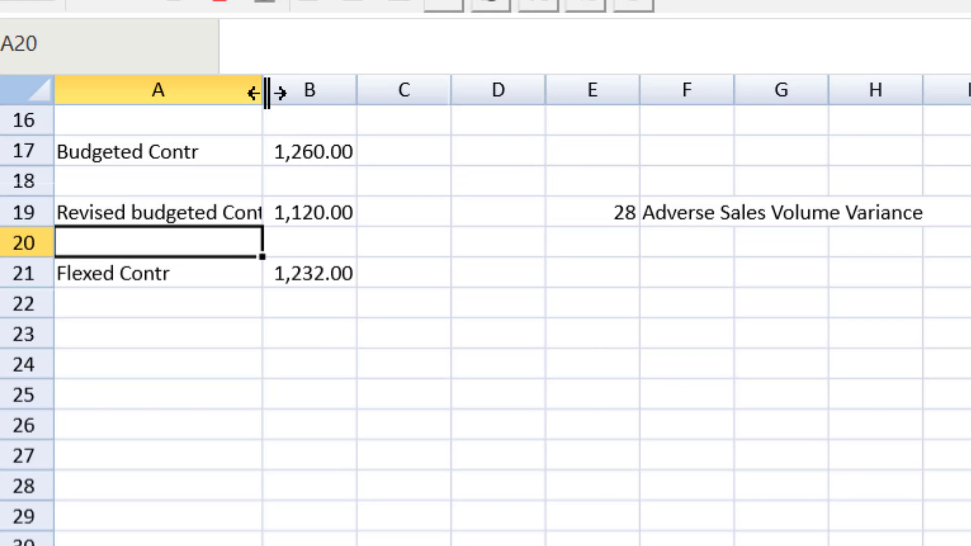
click(151, 211)
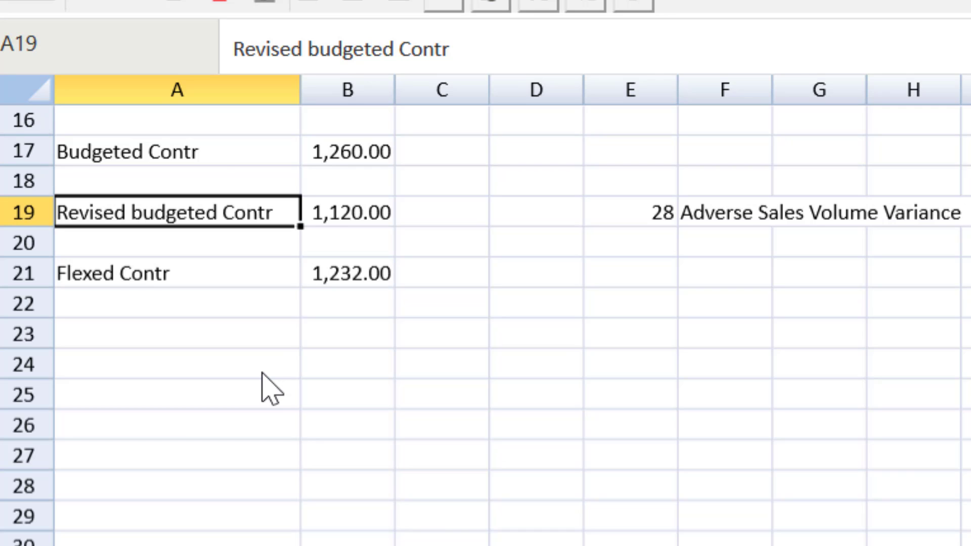
click(441, 183)
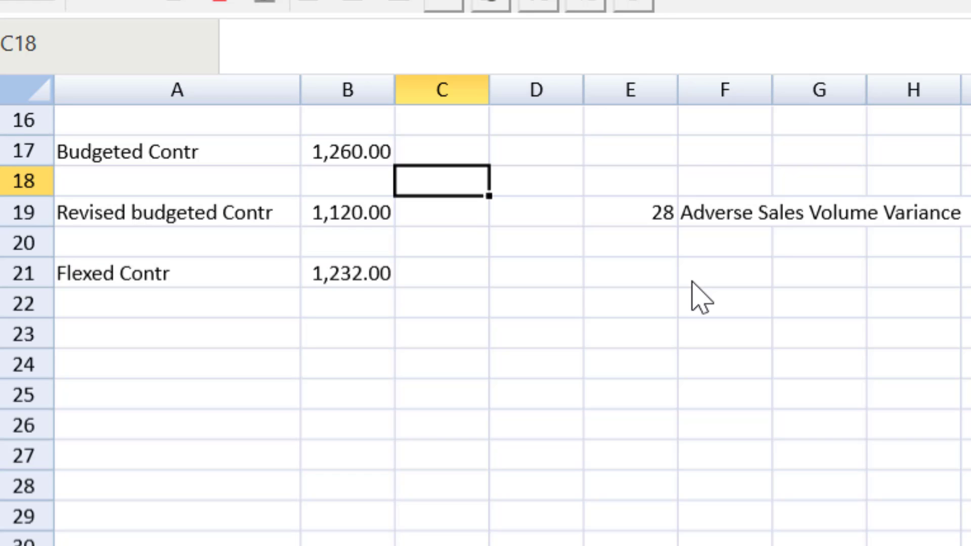
Enter =B17-B19 in C18 (140) and label it 'Adverse Market Size Variance'.
text(=)
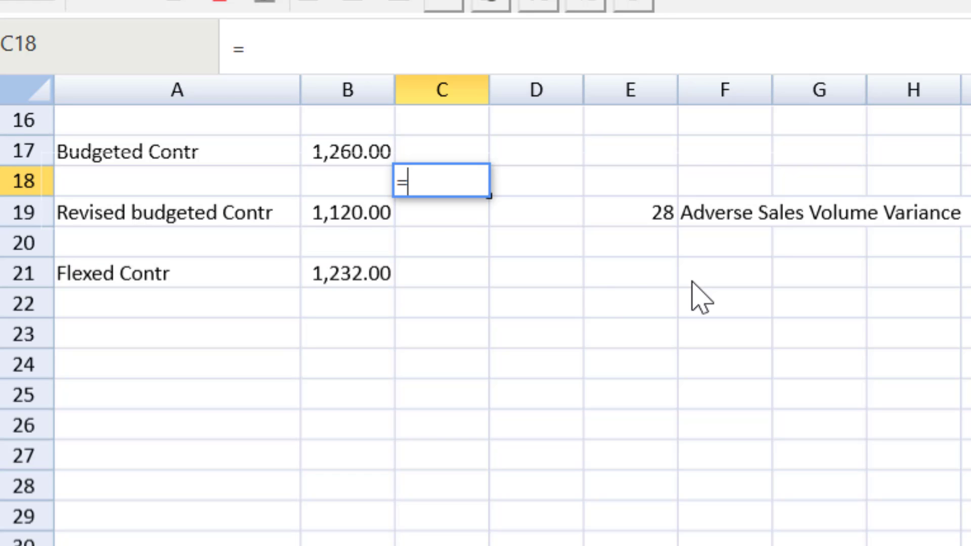
mouse_move(343, 180)
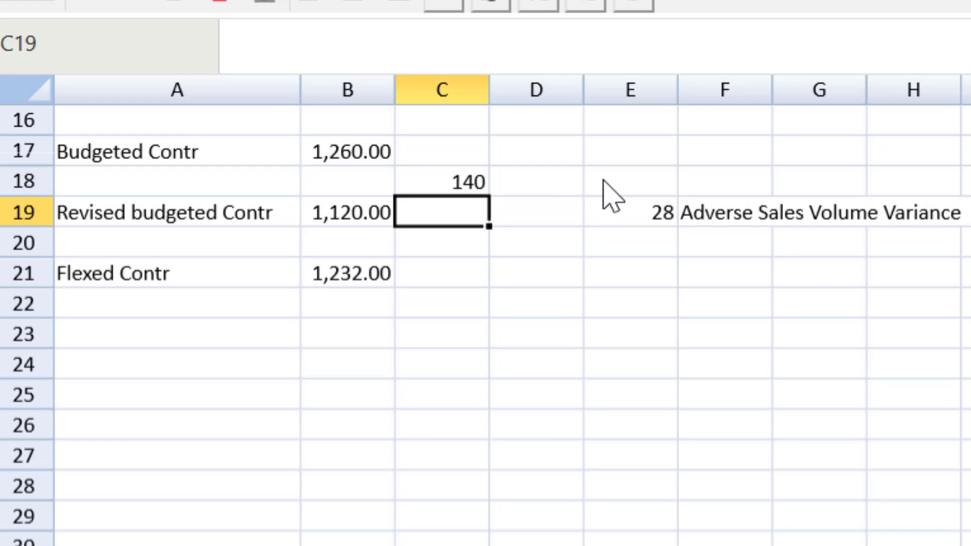
text(Adv)
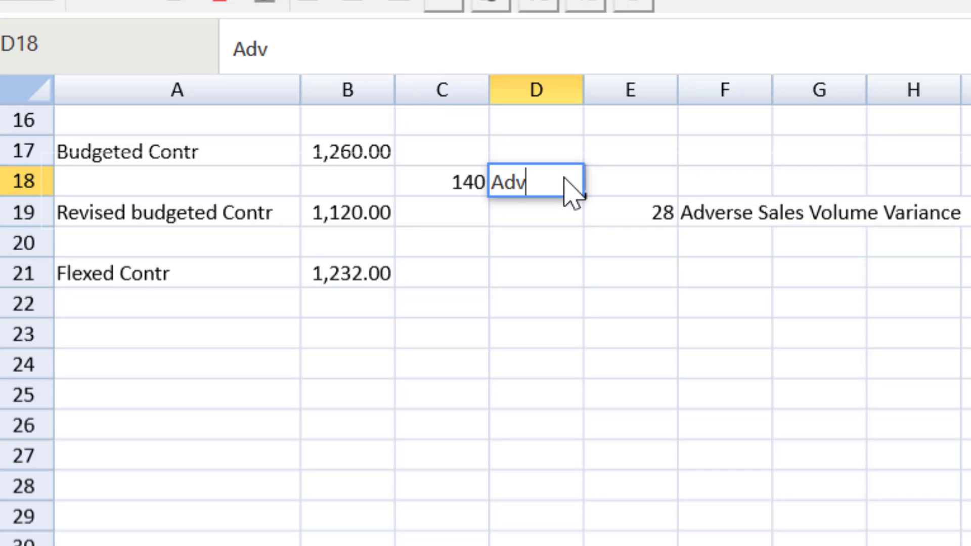
text(erse)
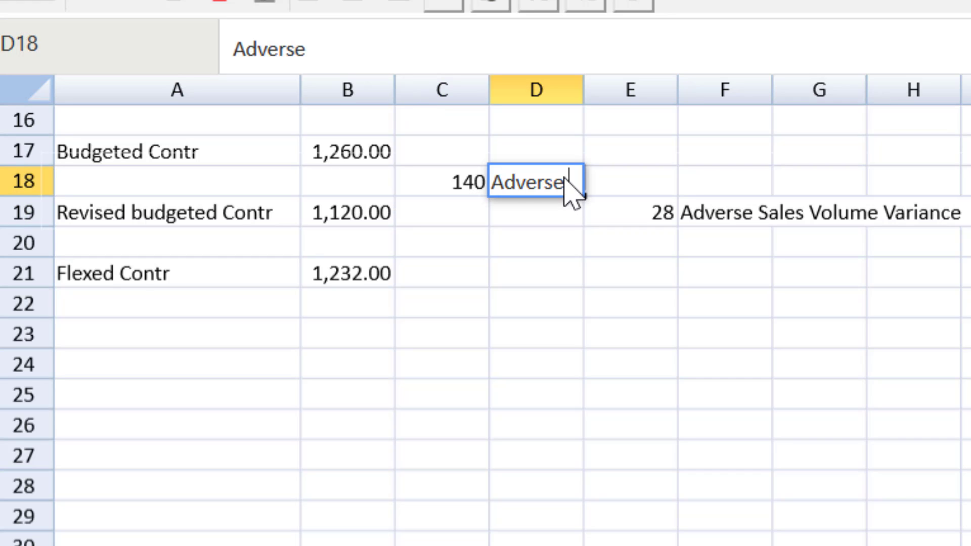
text(Market Siz)
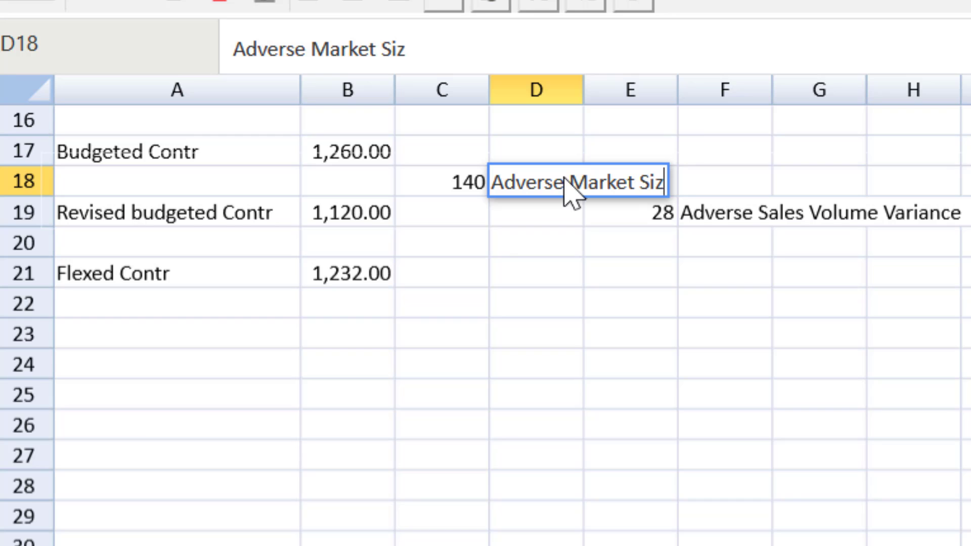
text(e Variance)
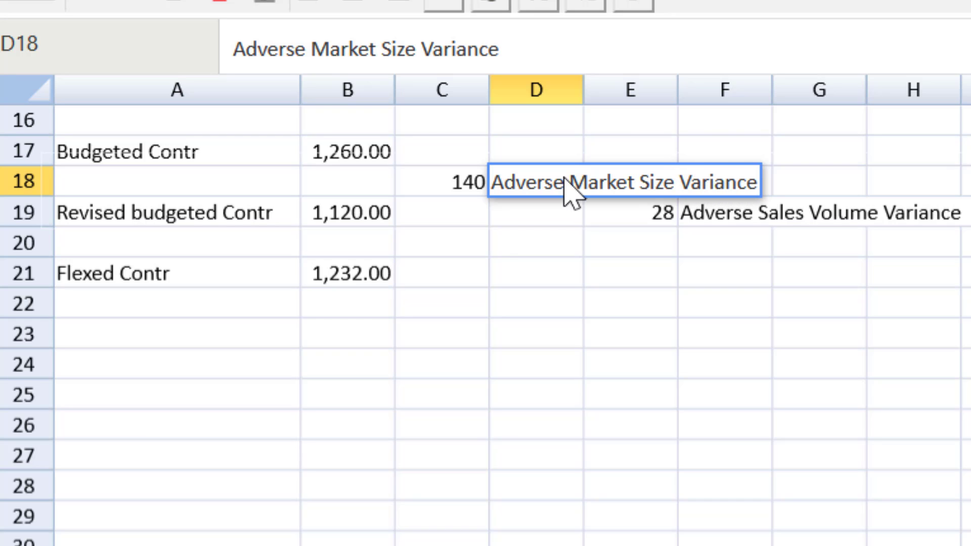
key(Enter)
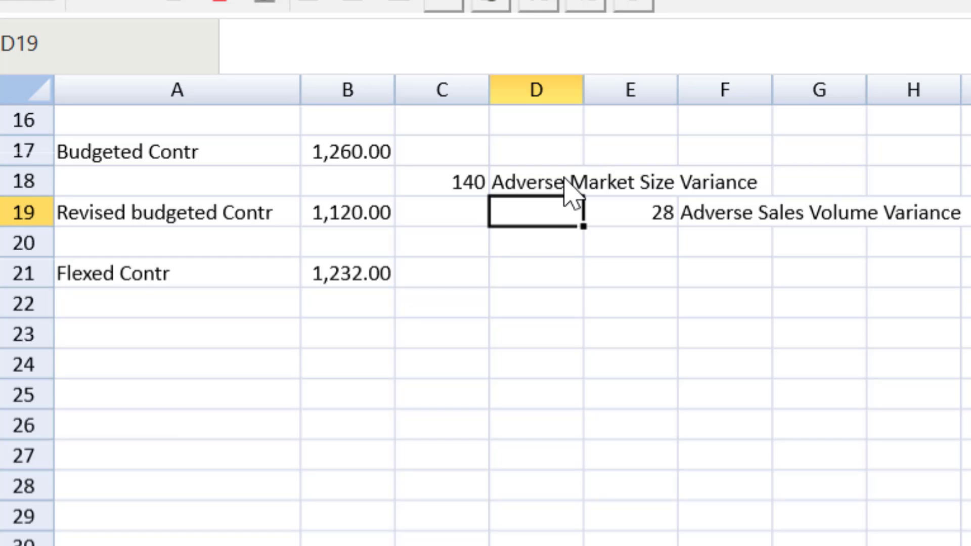
Check the flexed and revised contribution formulas, then enter =B21-B19 (112) in C20.
click(346, 273)
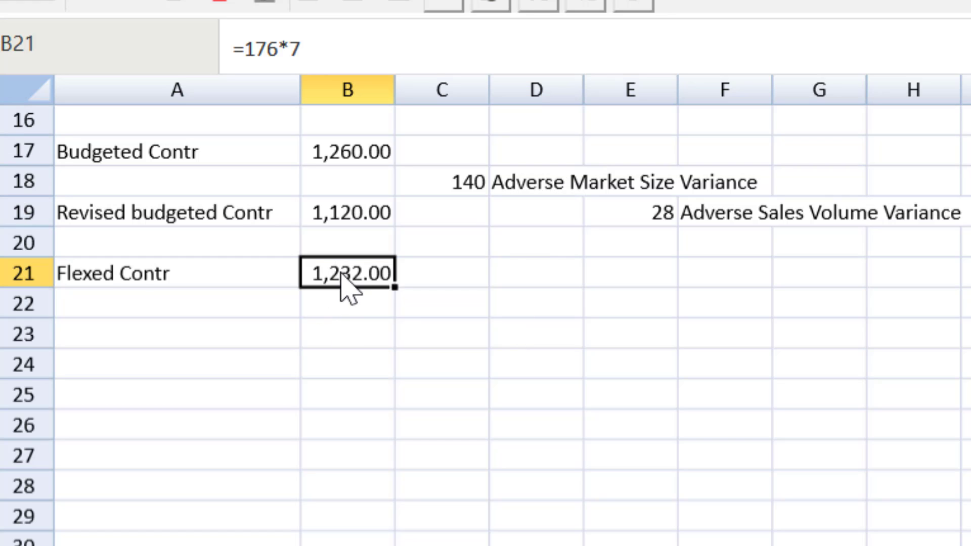
click(348, 212)
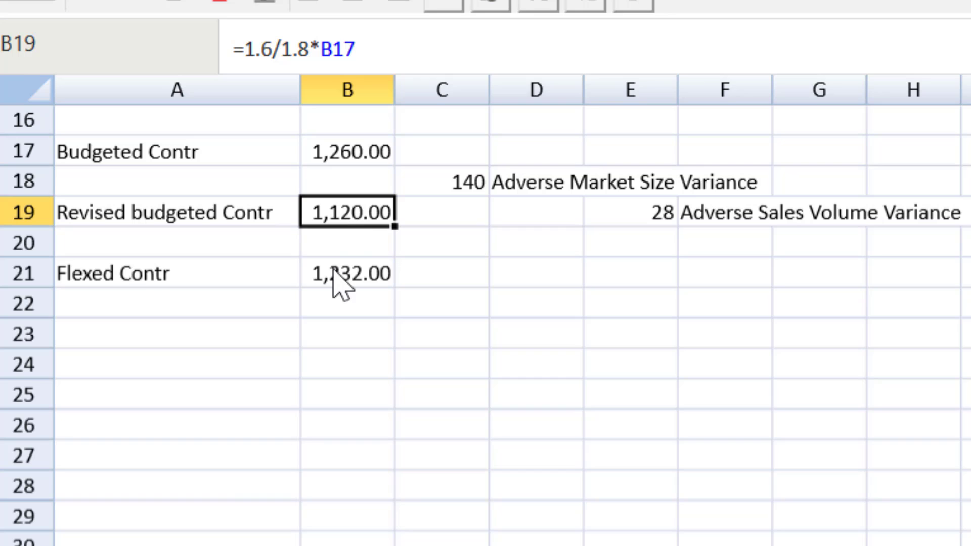
mouse_move(334, 296)
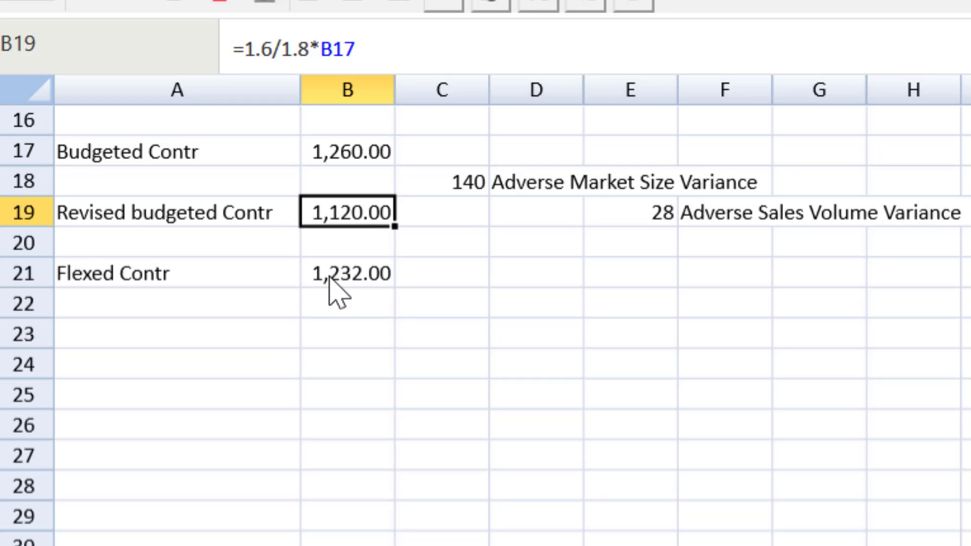
mouse_move(384, 278)
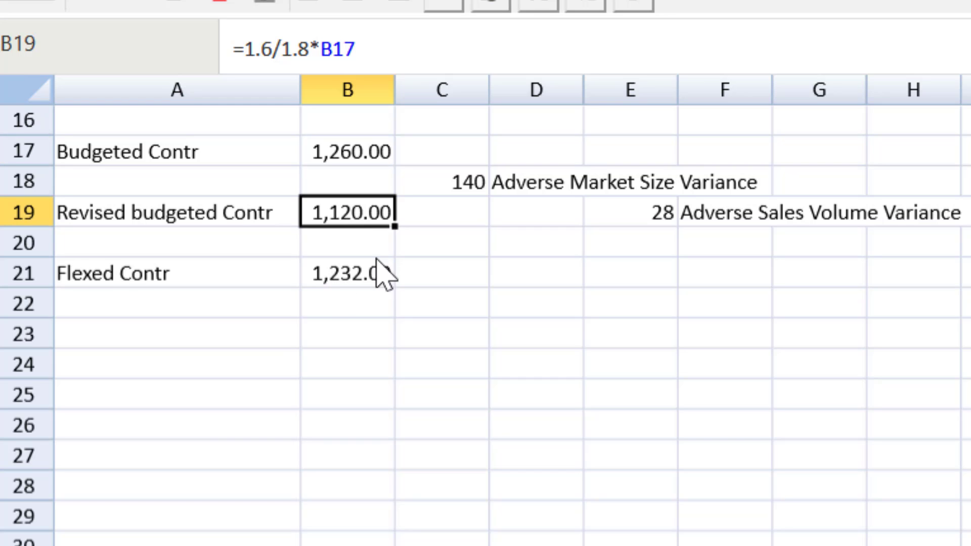
click(439, 249)
text(=B21-)
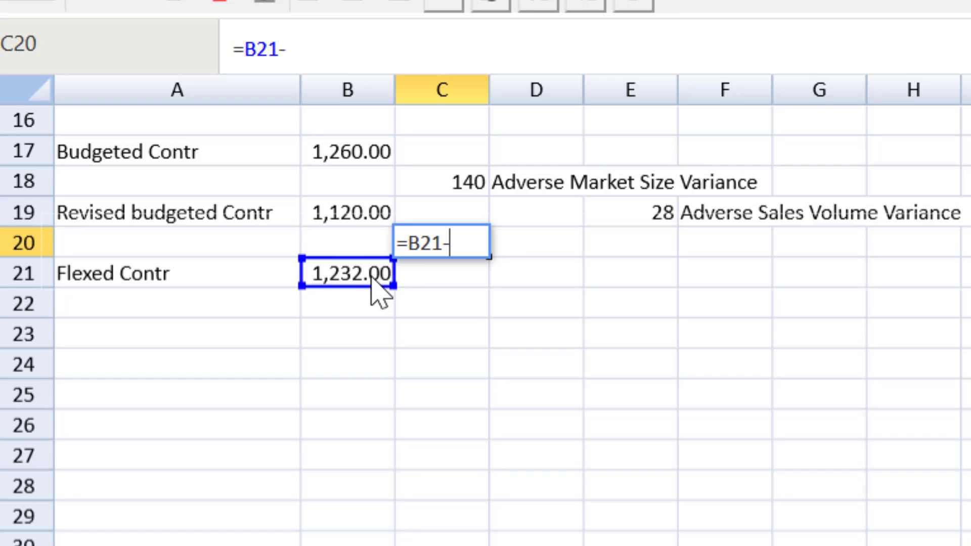
click(349, 212)
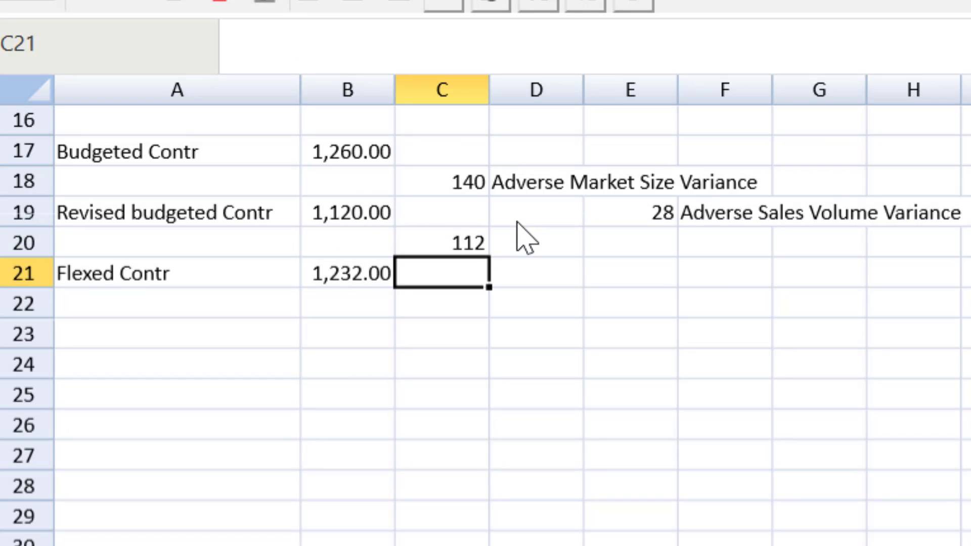
Begin the 'Favourable market Share' label for the 112 variance in D20.
click(535, 242)
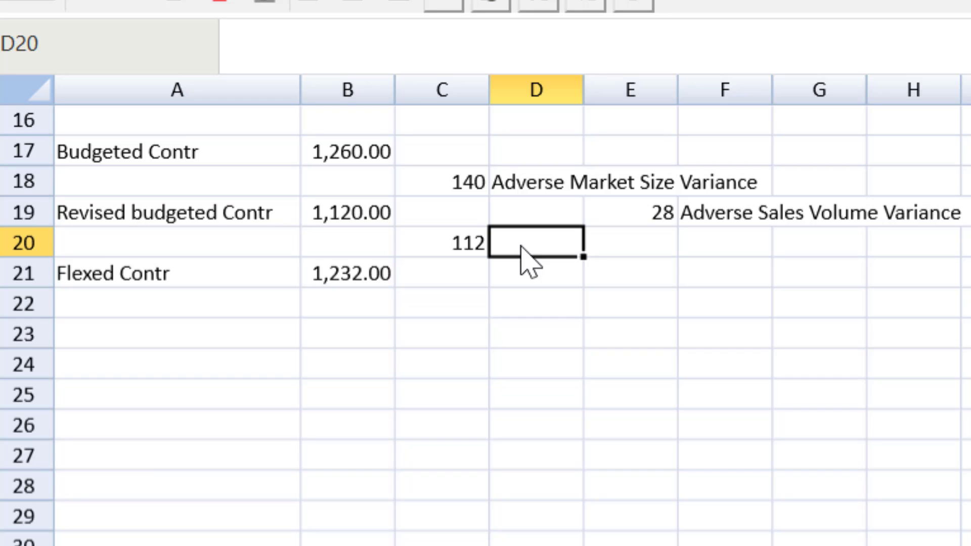
text(Favou)
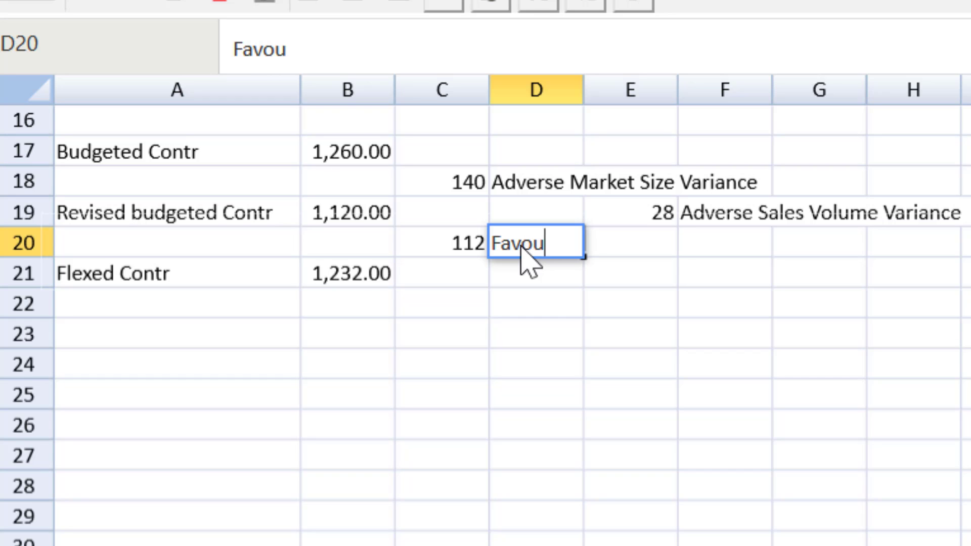
text(rable)
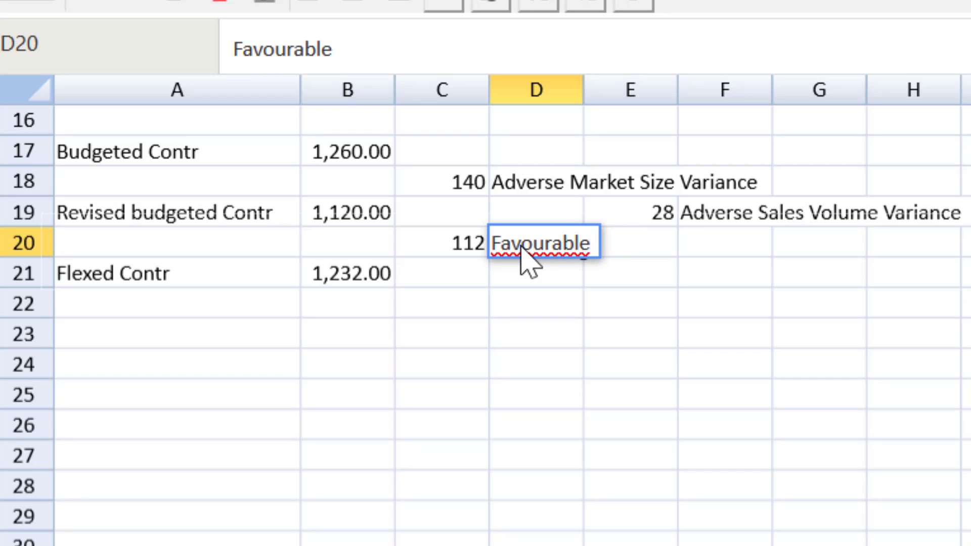
key(Backspace)
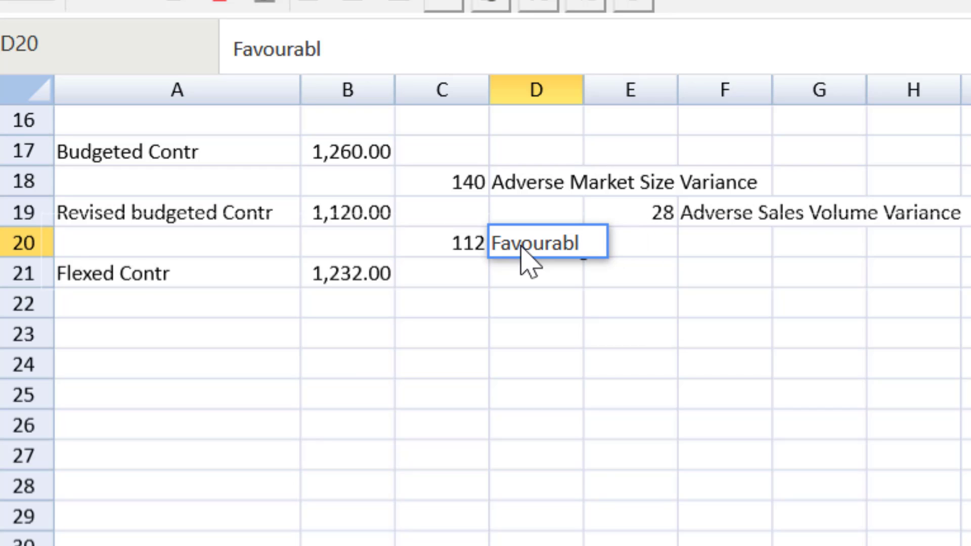
text(e)
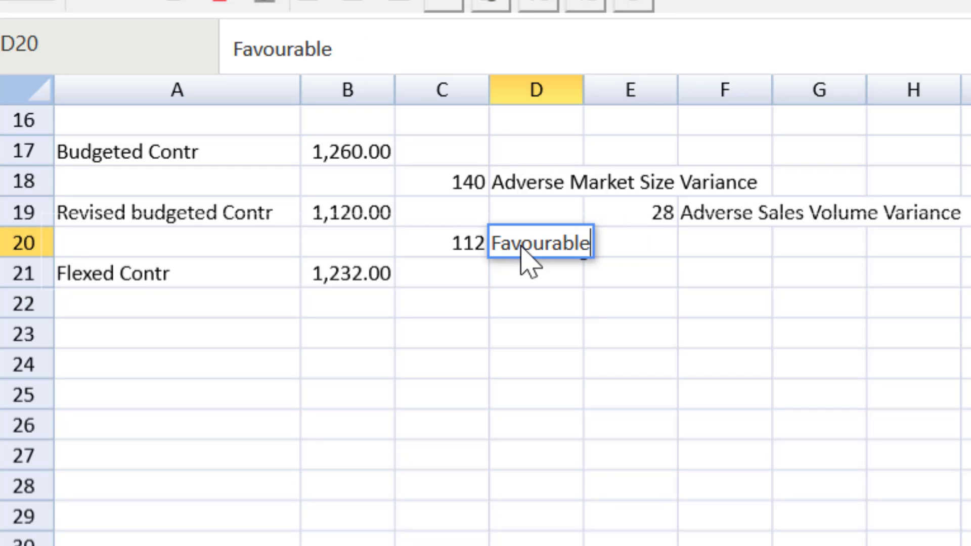
text(market Share Variance)
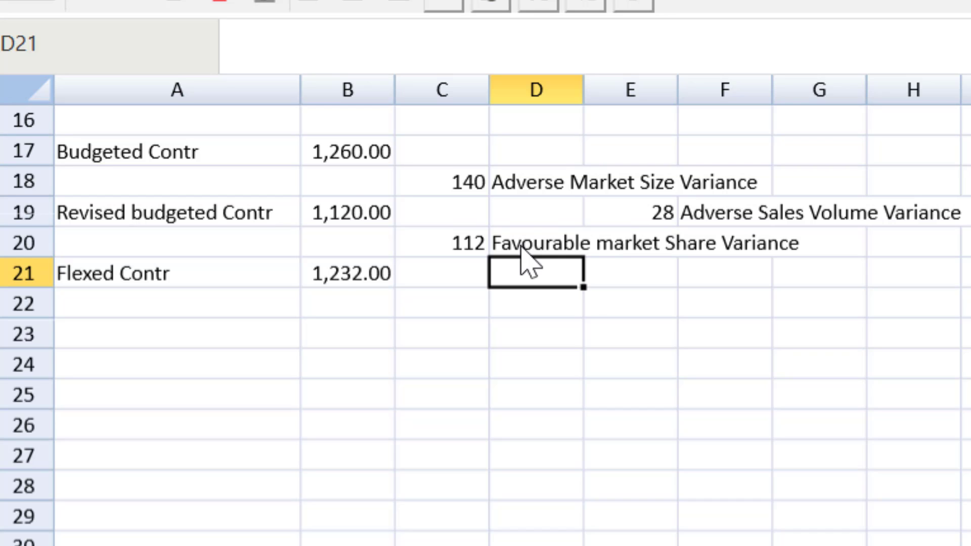
Recheck the 28 sales volume variance formula in E19.
click(629, 213)
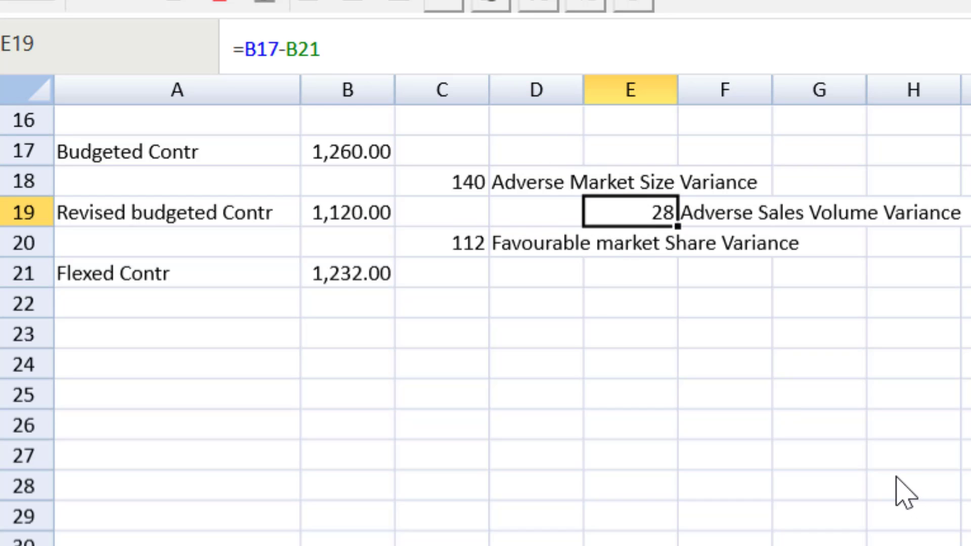